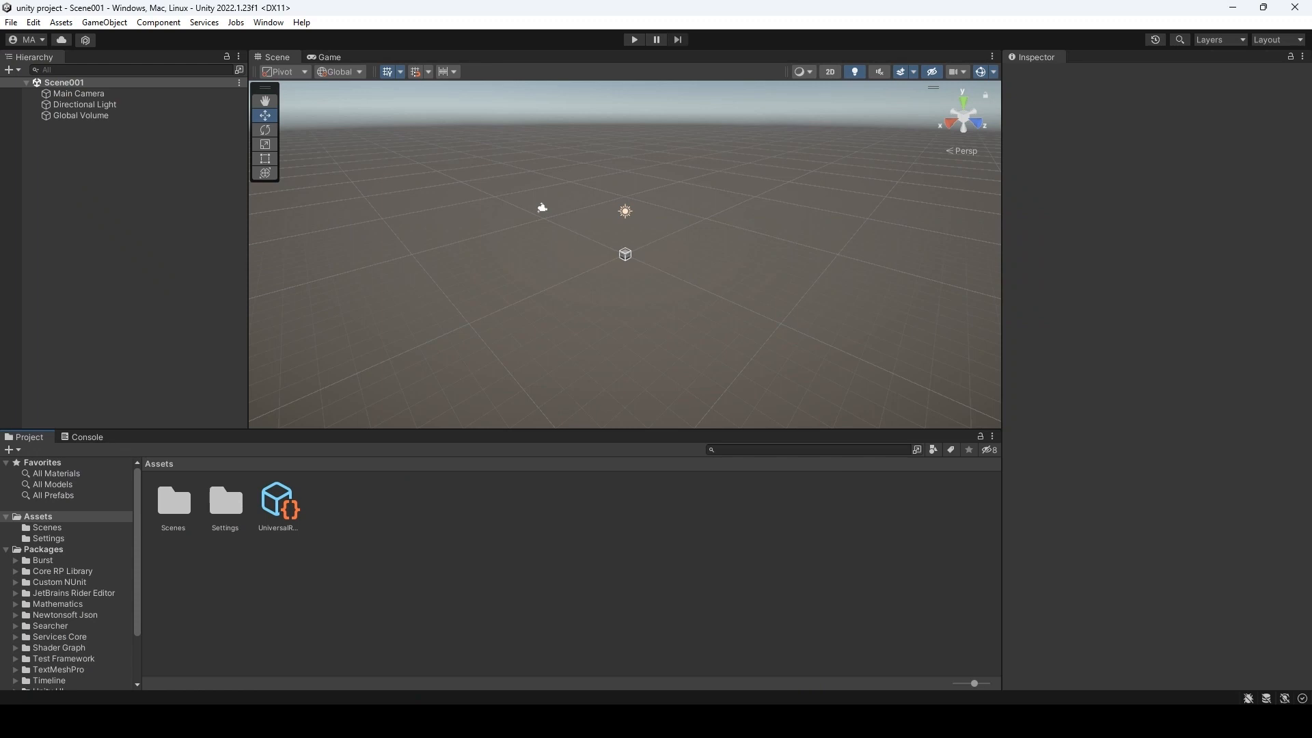
# Import Native UI - Muk from My Assets so its setup window appears.
pyautogui.doubleClick(172, 502)
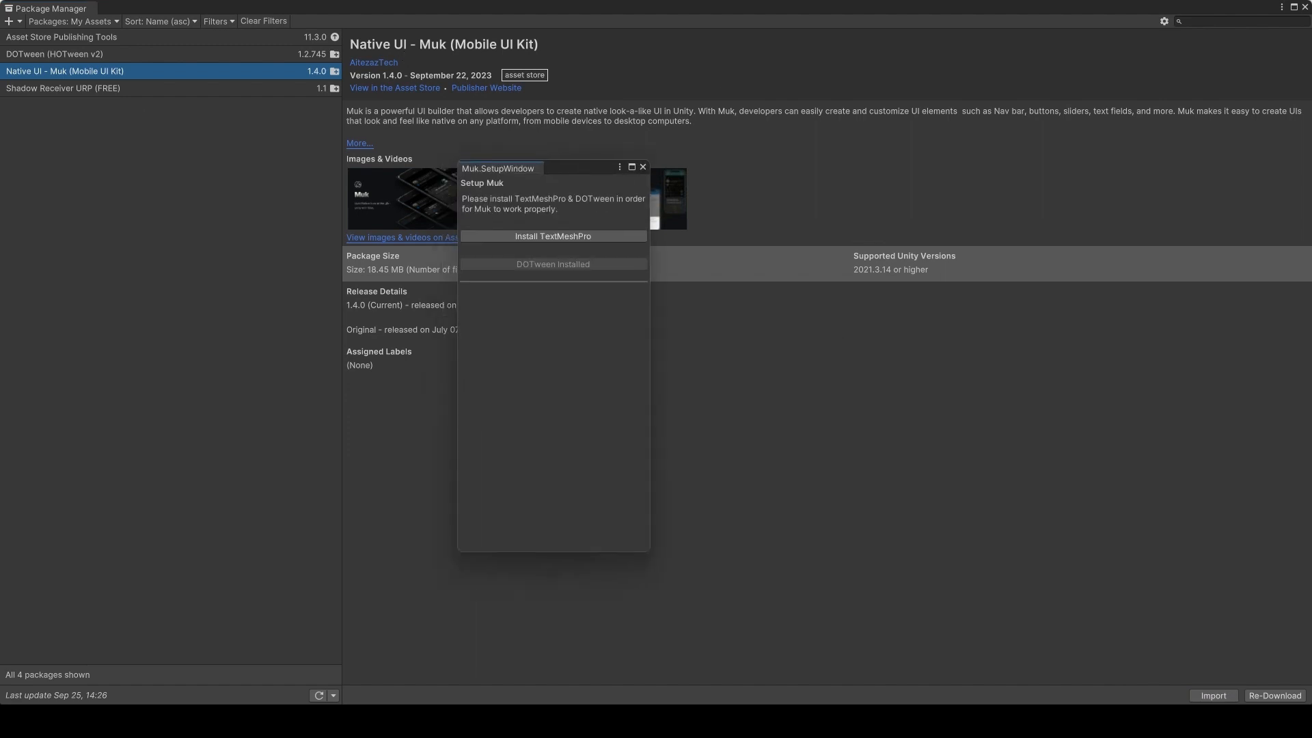
# Install TextMeshPro from the Muk setup window and review the two obsolete-API console warnings.
pyautogui.click(552, 236)
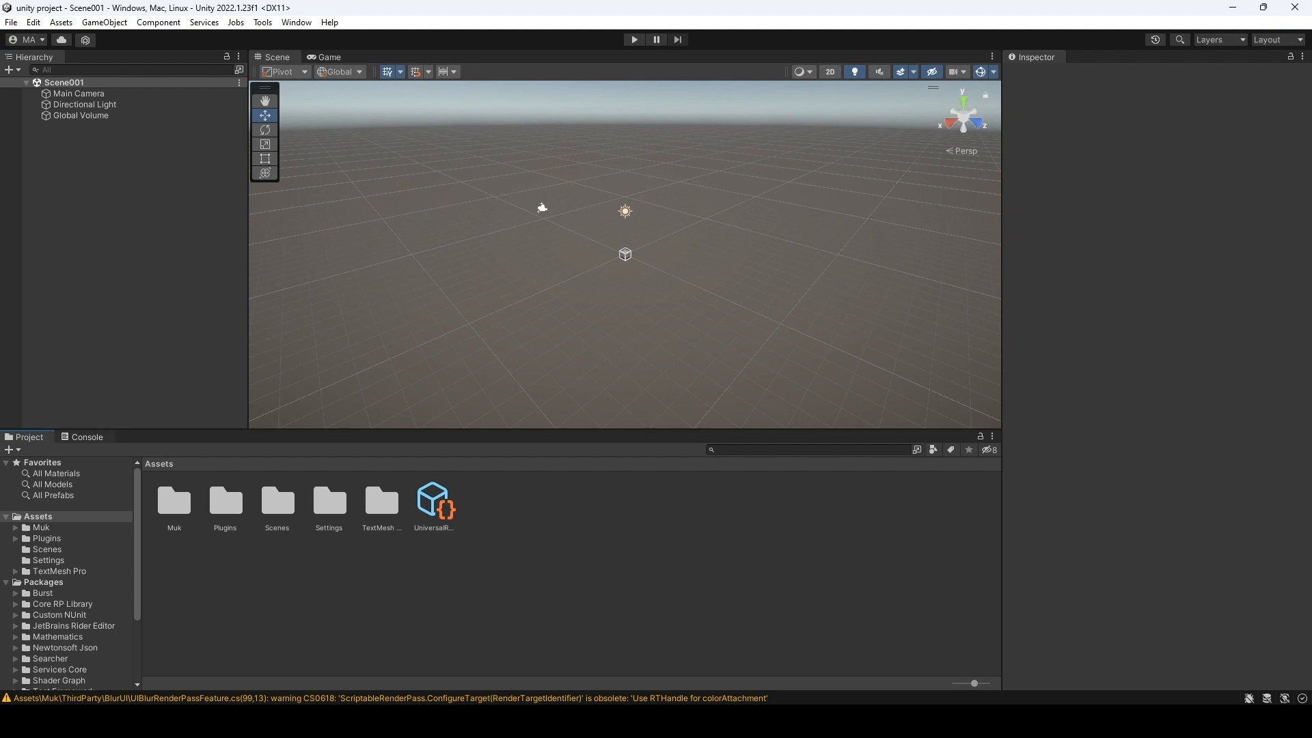
pyautogui.click(86, 436)
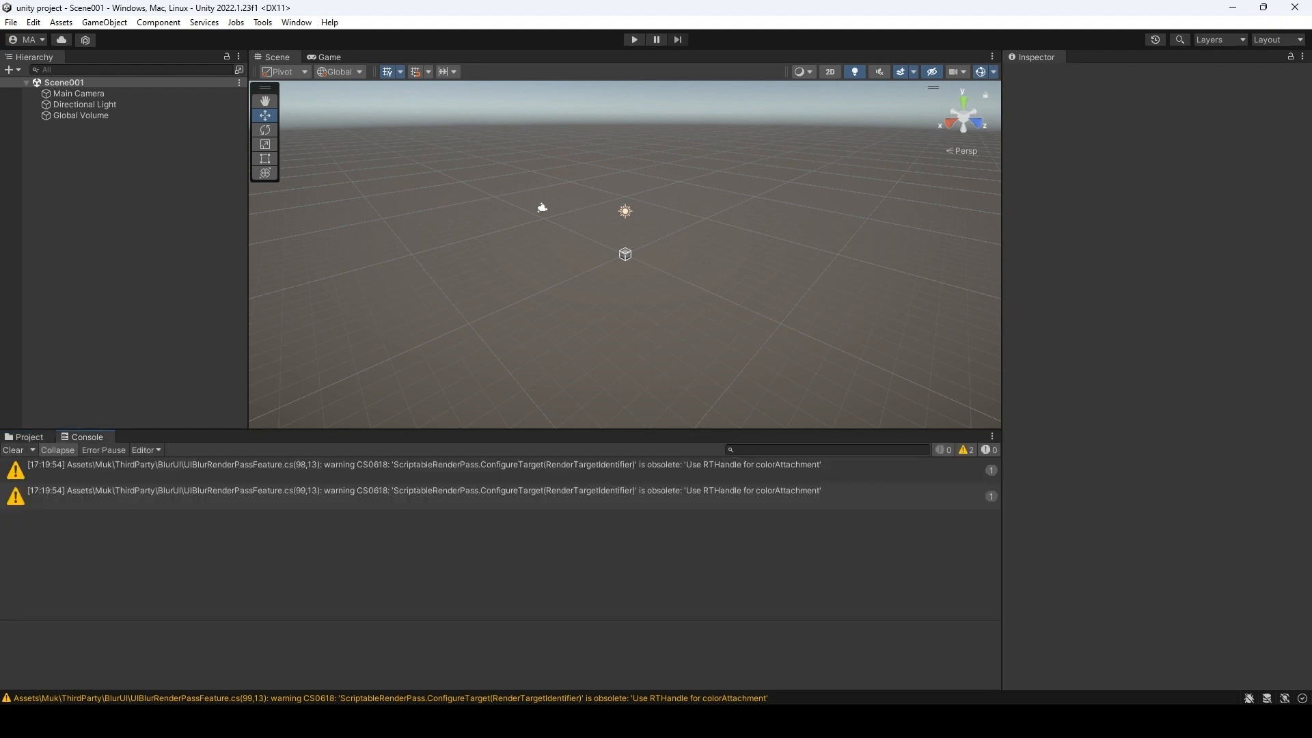
# Add the UI Blur Render Pass Feature to the URP-Balanced-Renderer asset in Assets/Settings.
pyautogui.click(28, 436)
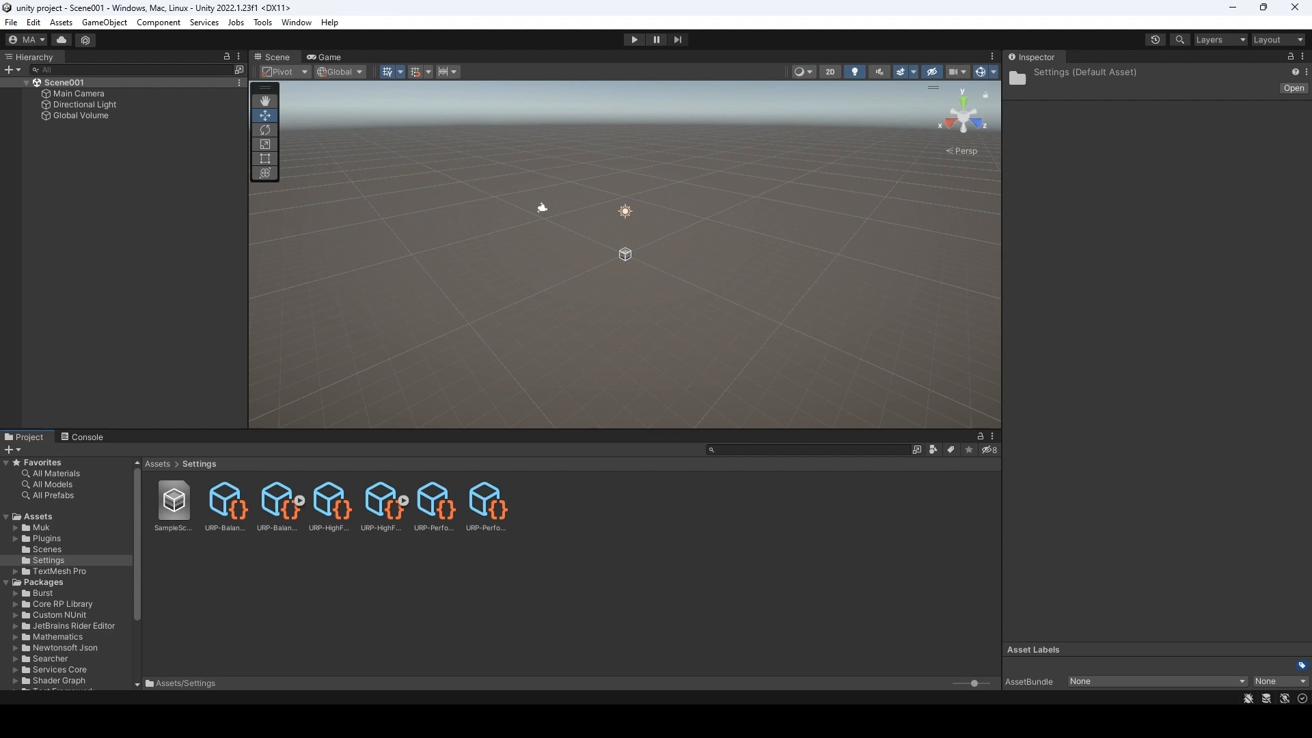
pyautogui.click(277, 502)
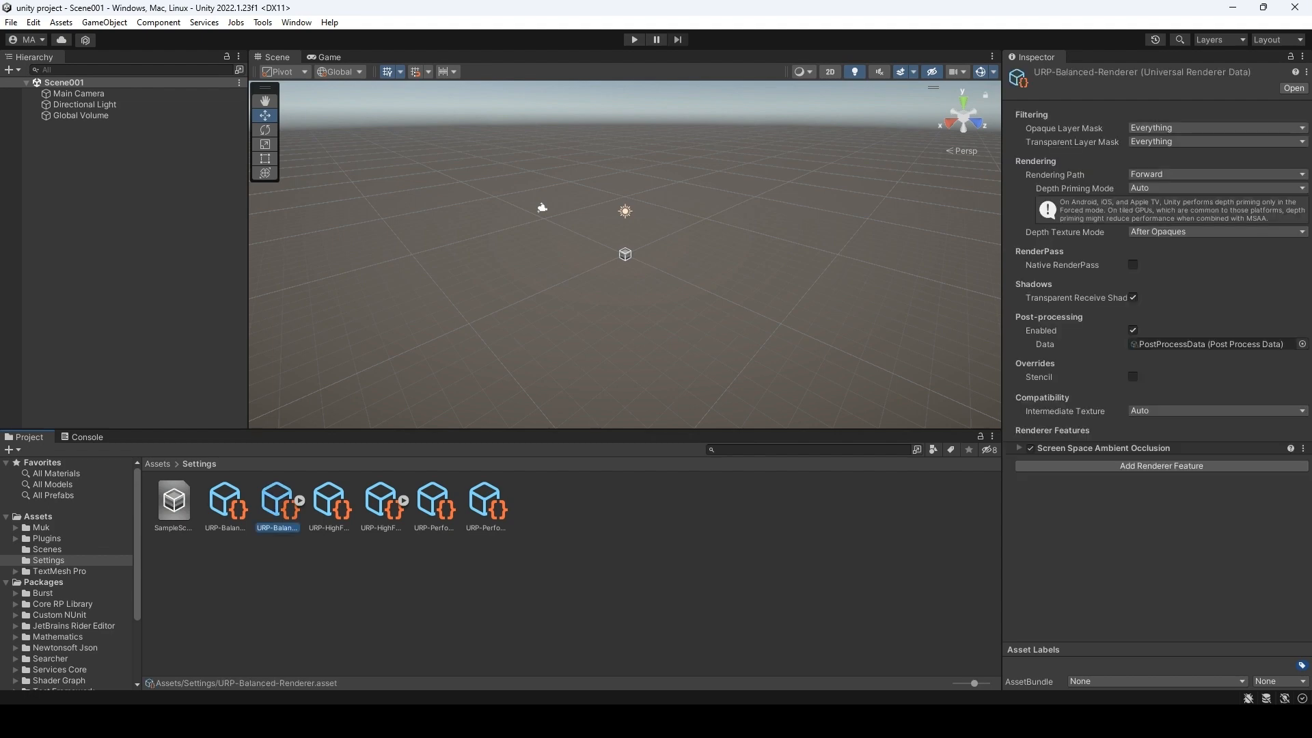
pyautogui.click(1161, 466)
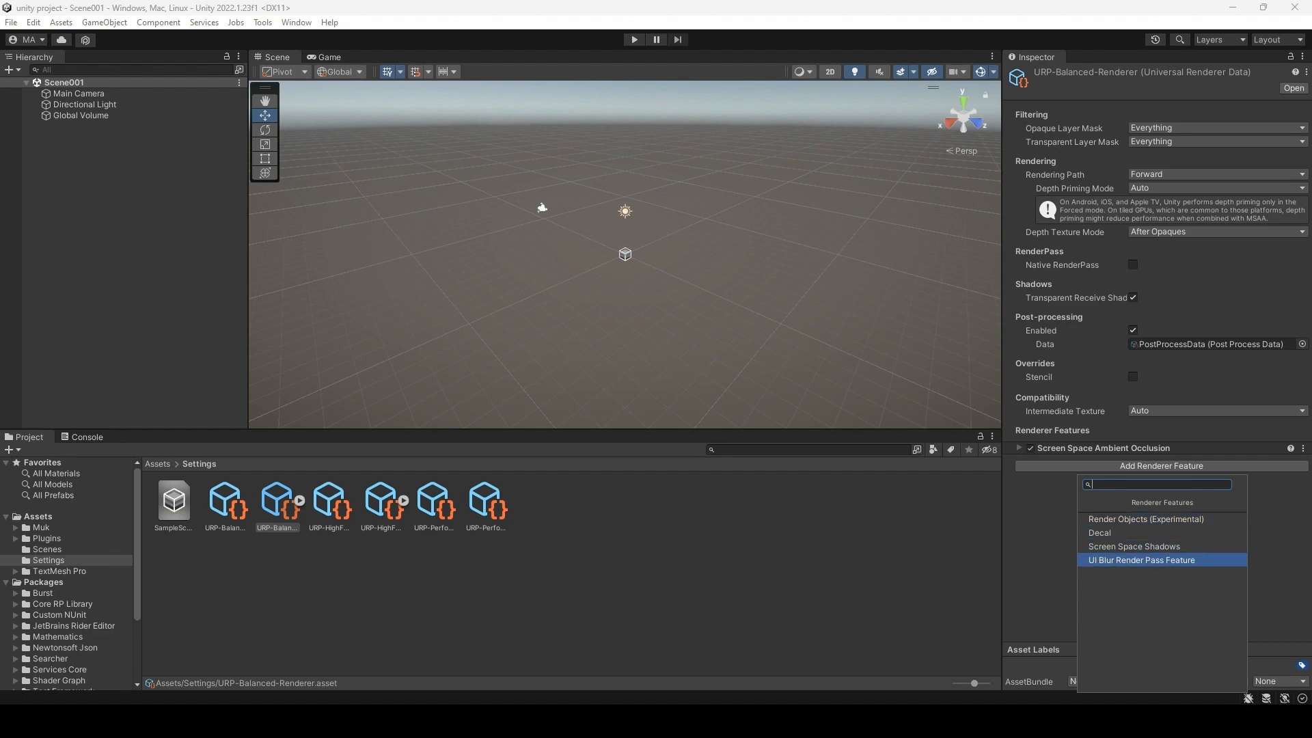
pyautogui.click(1140, 560)
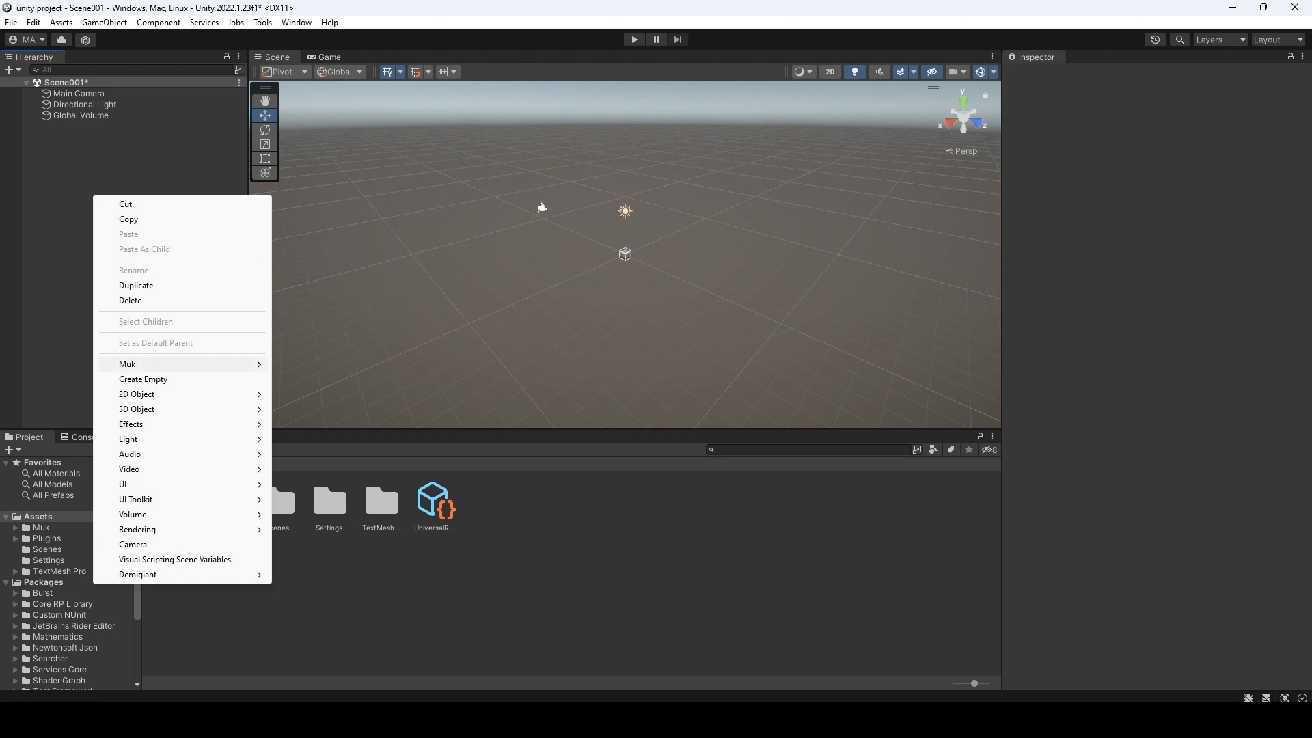
pyautogui.moveTo(127, 363)
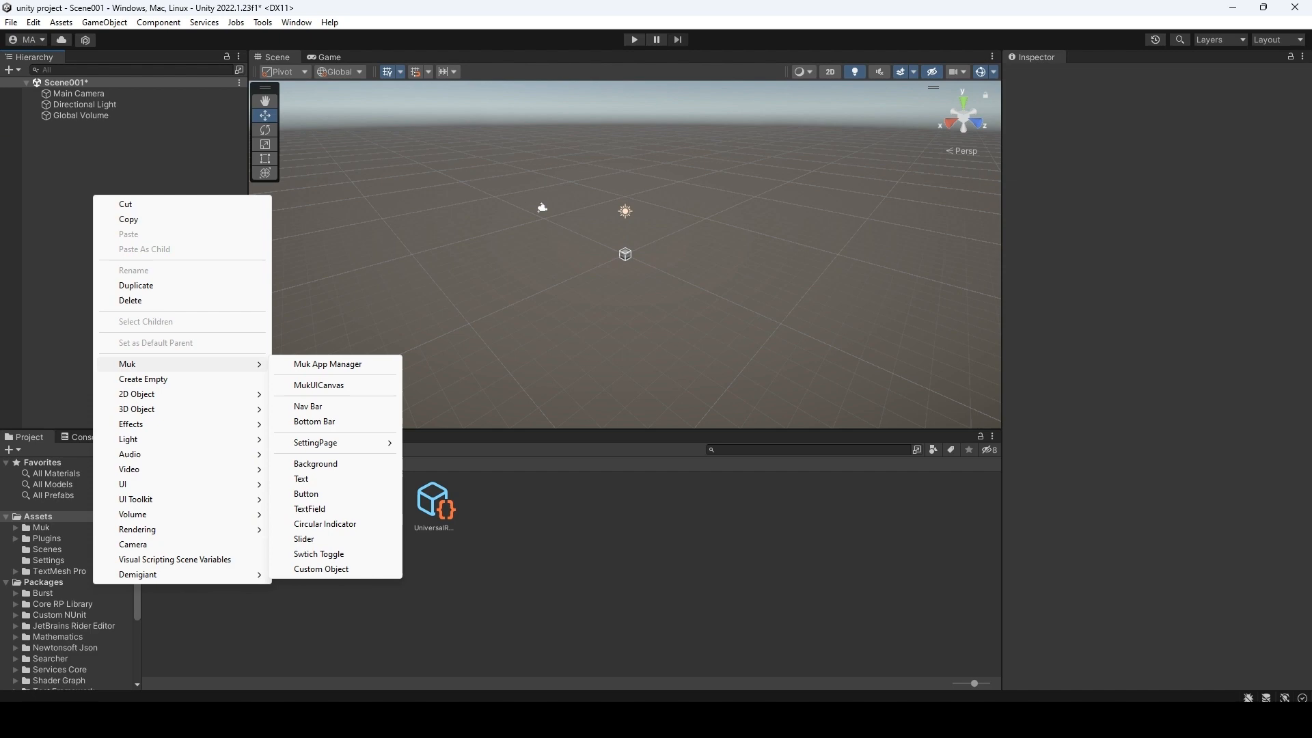
pyautogui.moveTo(316, 463)
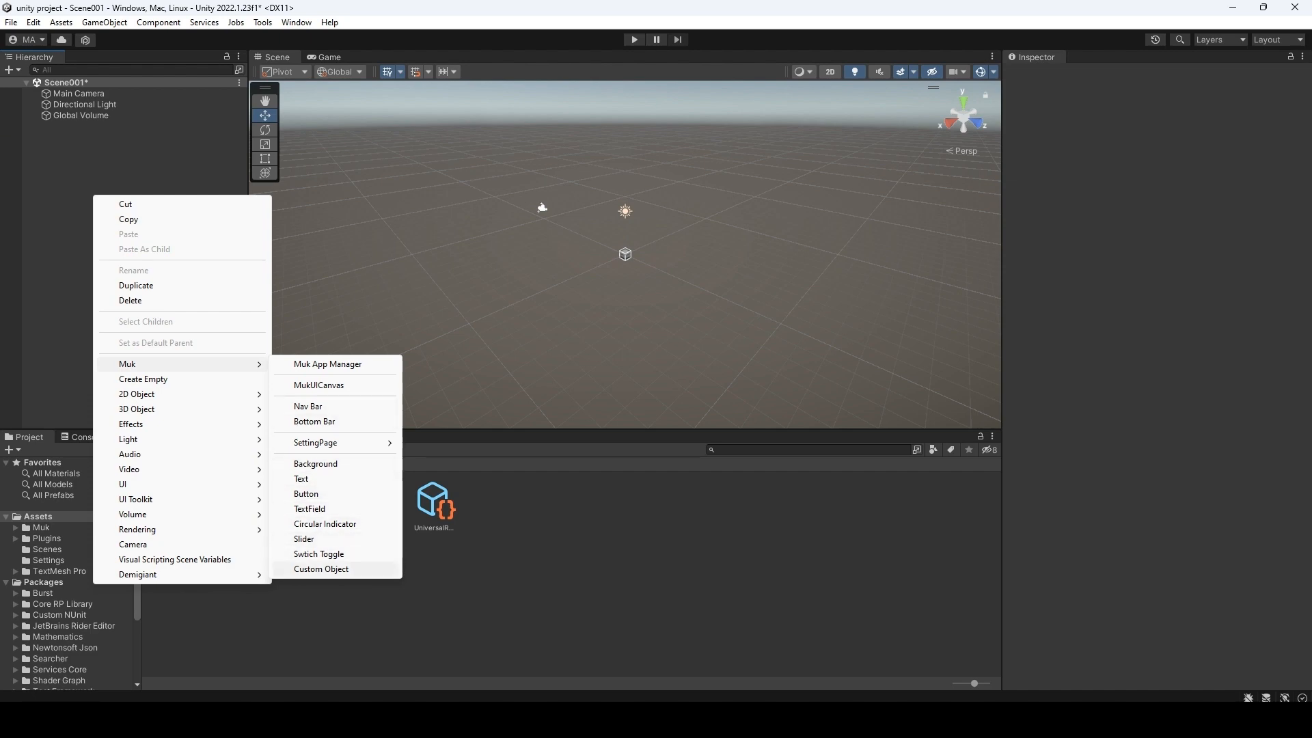
pyautogui.moveTo(320, 569)
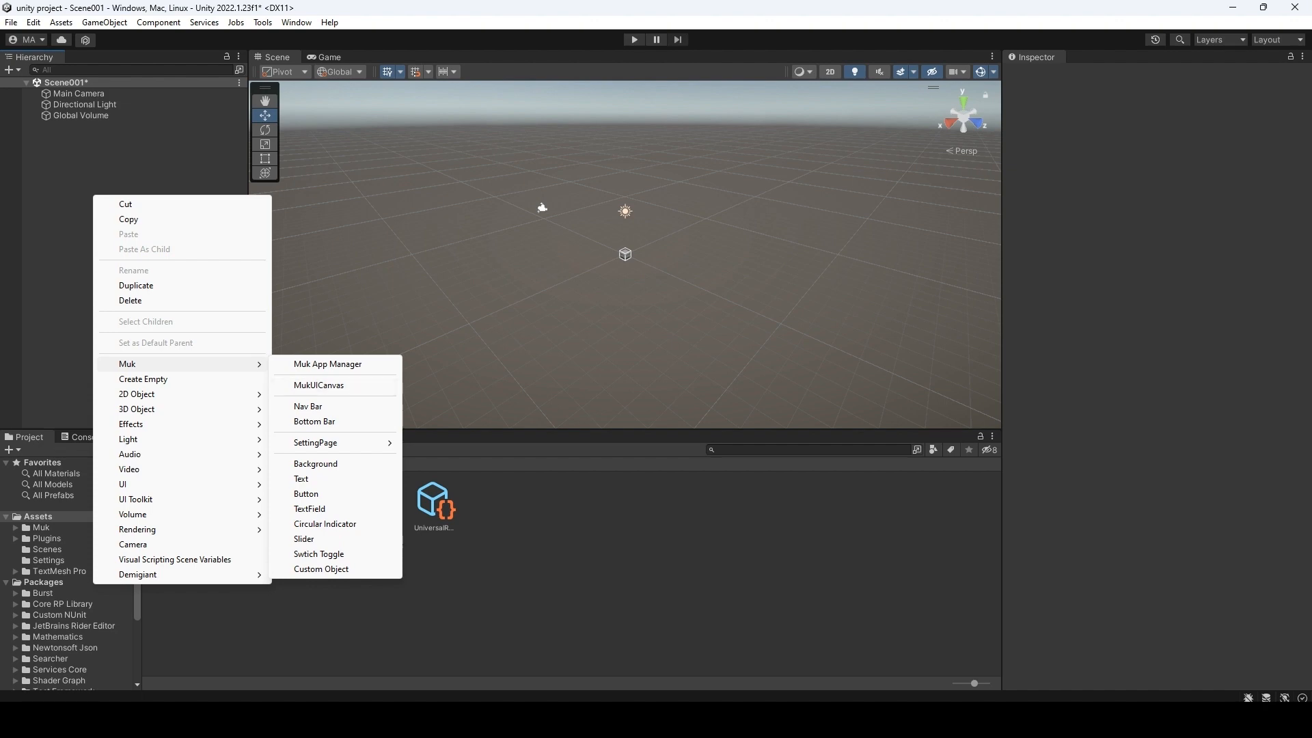
# Create a MukAppManager object in the Scene001 hierarchy via the Muk menu.
pyautogui.click(327, 363)
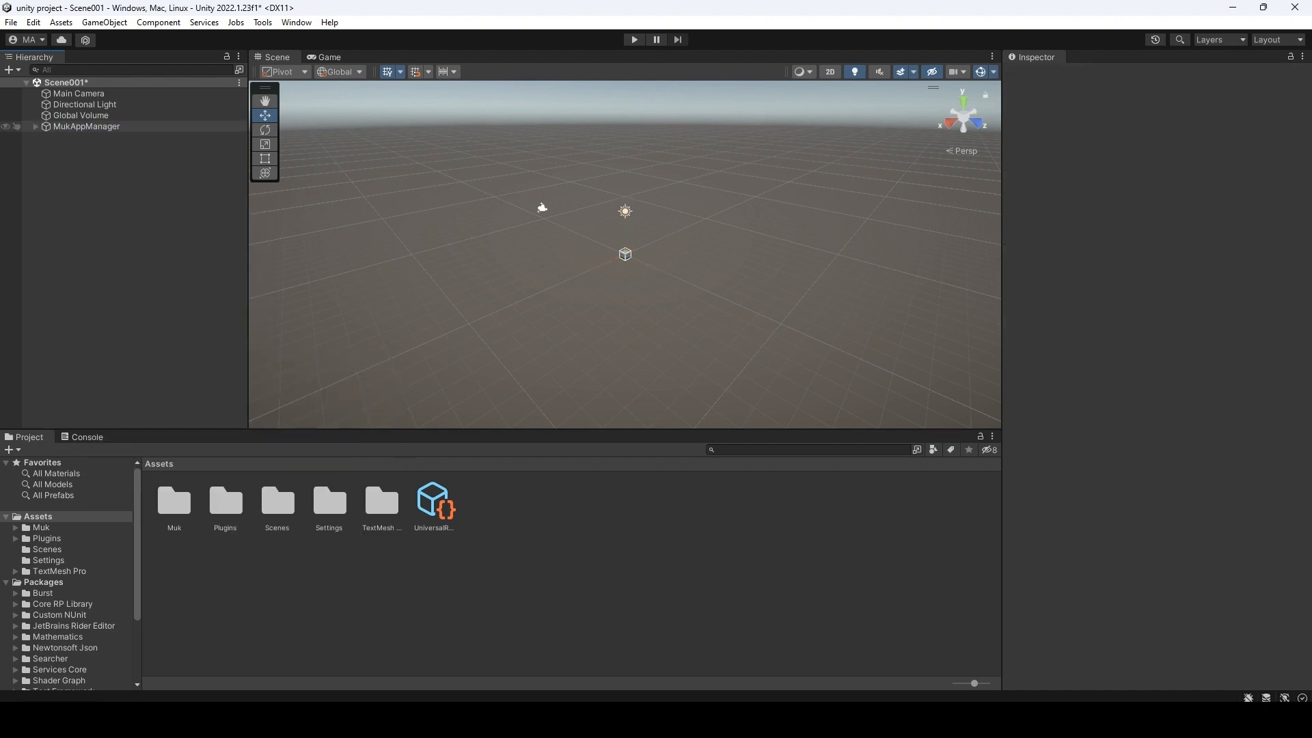
pyautogui.click(85, 126)
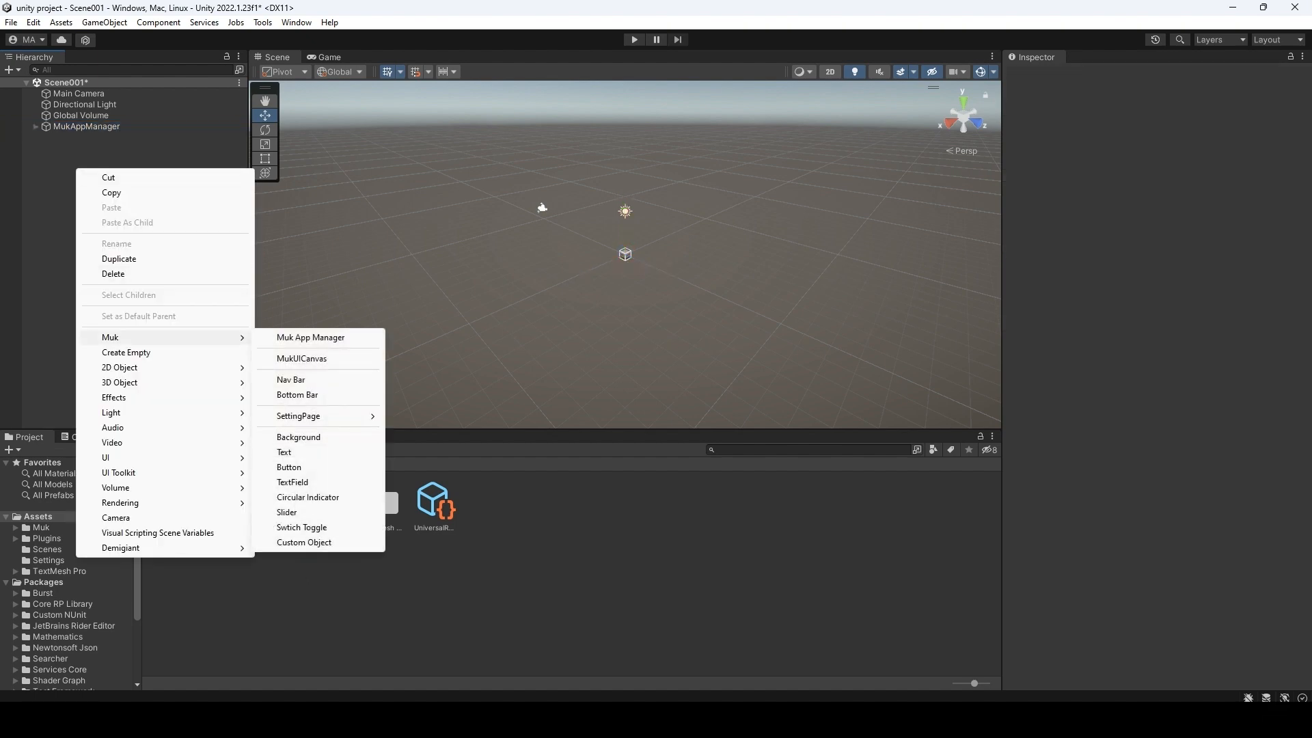
# Add a MukUICanvas, preview it on a simulated Apple iPhone 12 Pro Max, and select its Container.
pyautogui.click(301, 358)
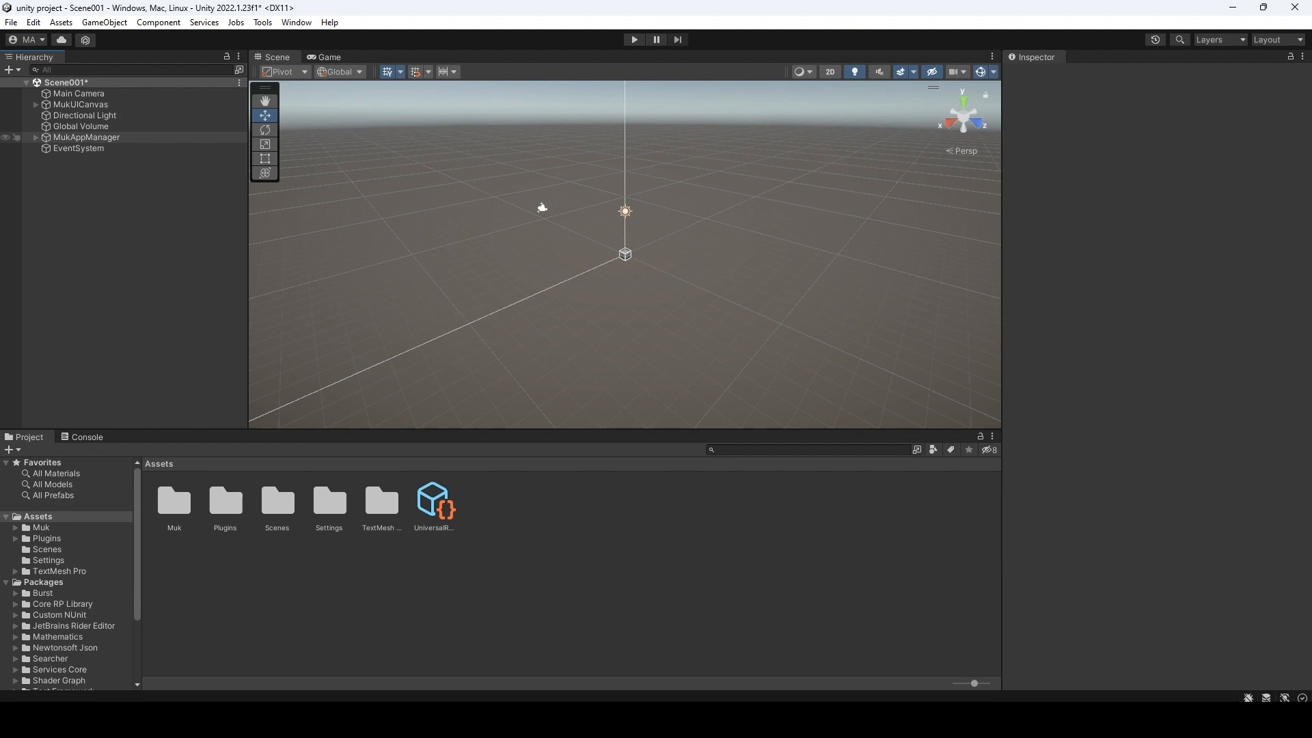
pyautogui.click(80, 104)
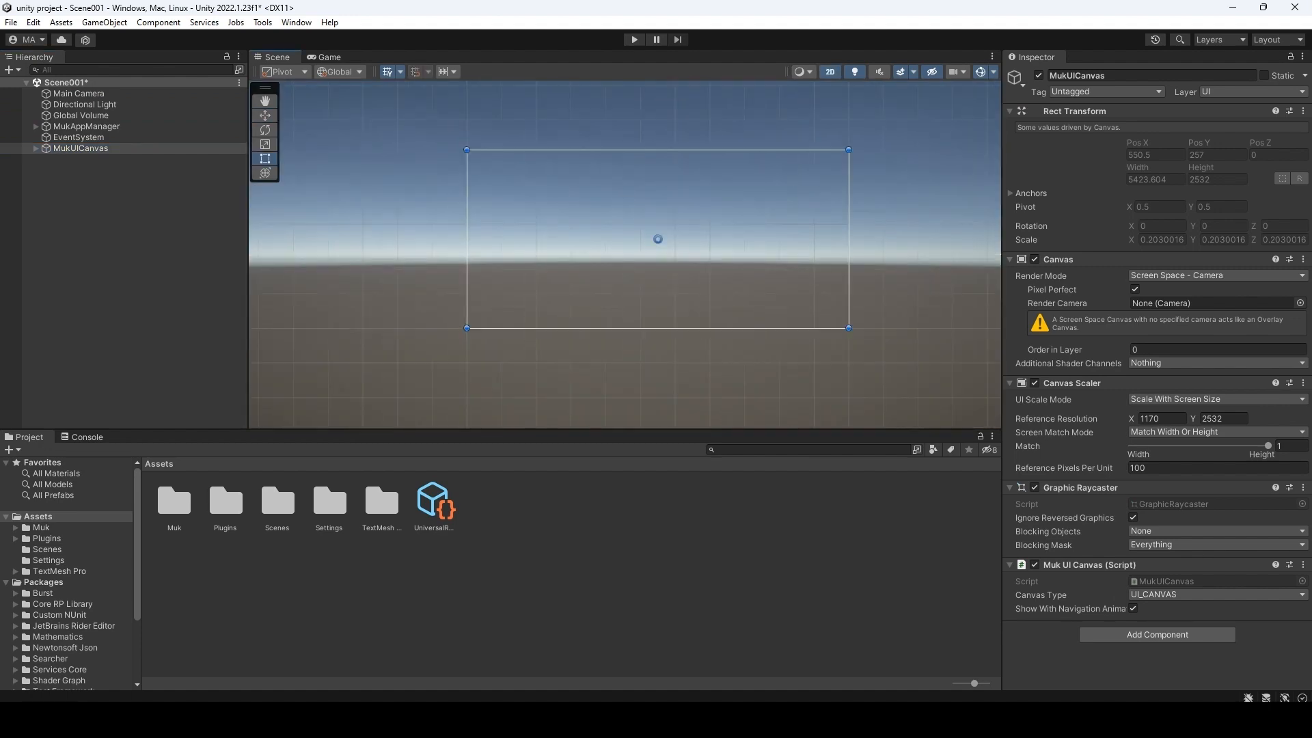
pyautogui.click(336, 70)
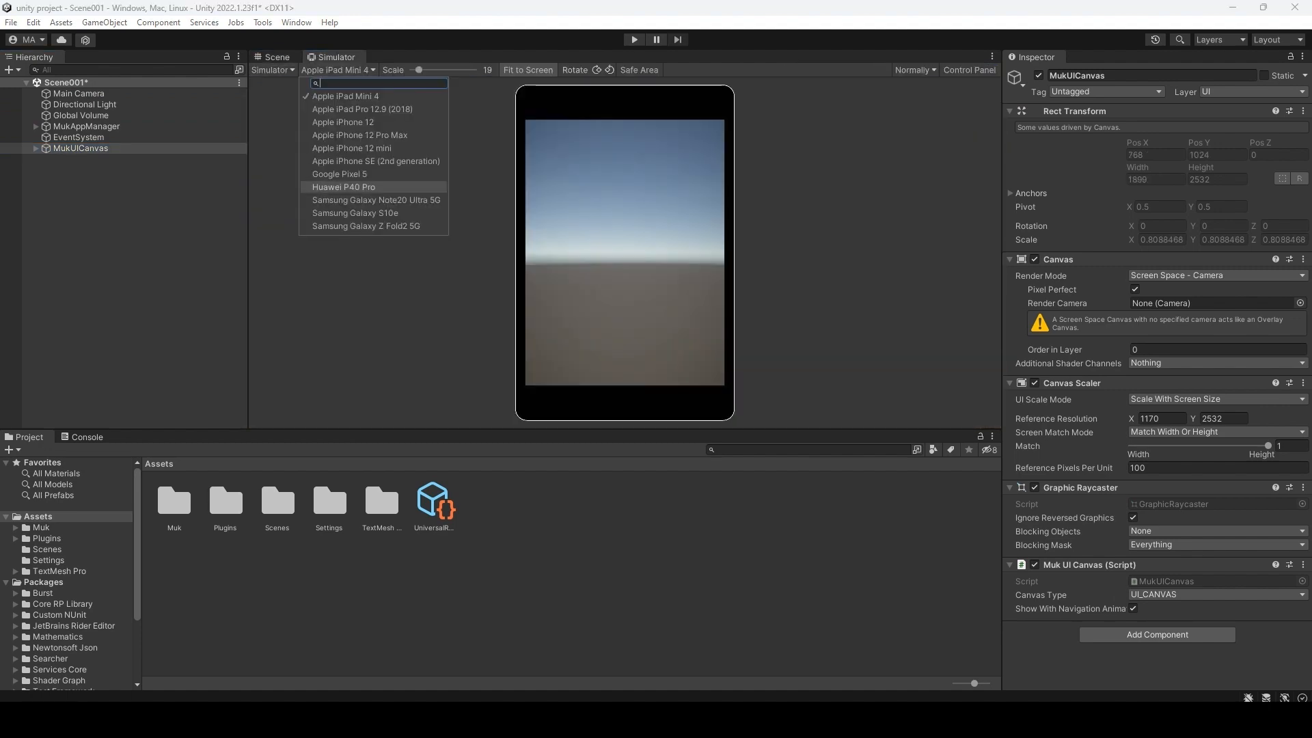
pyautogui.click(360, 134)
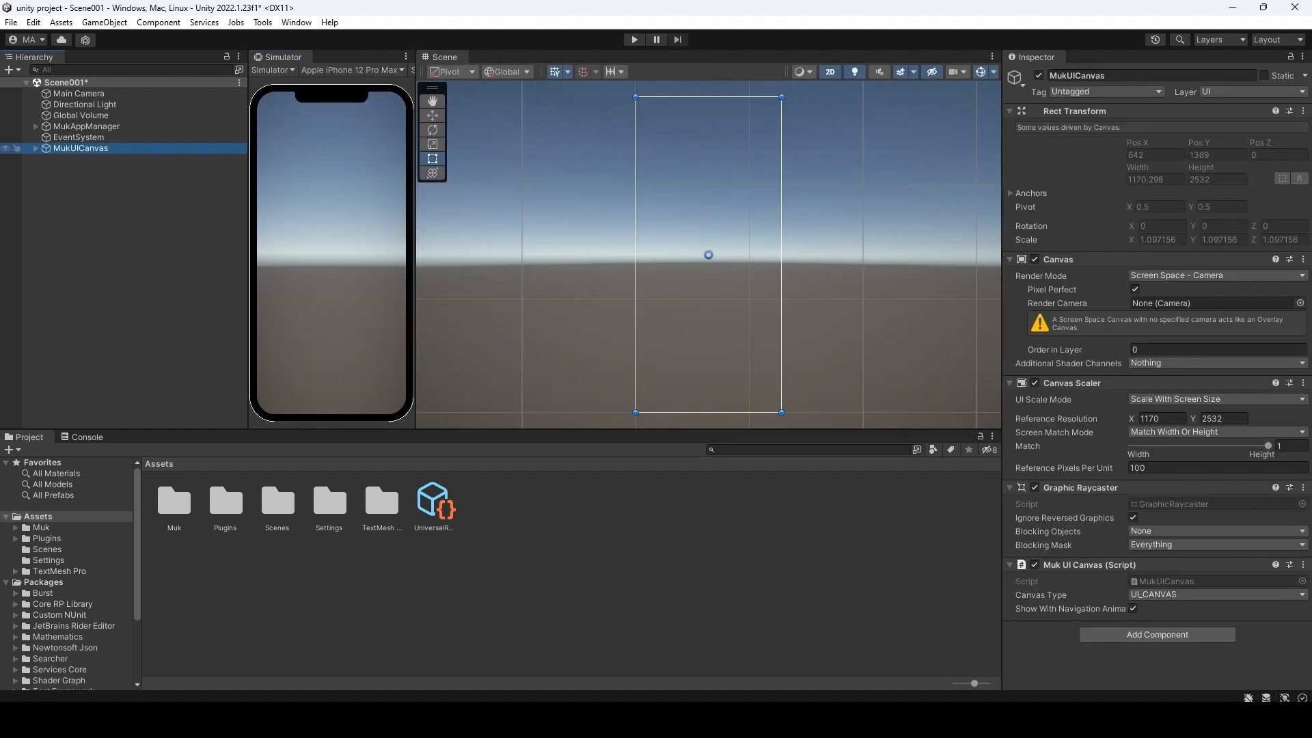
pyautogui.click(81, 159)
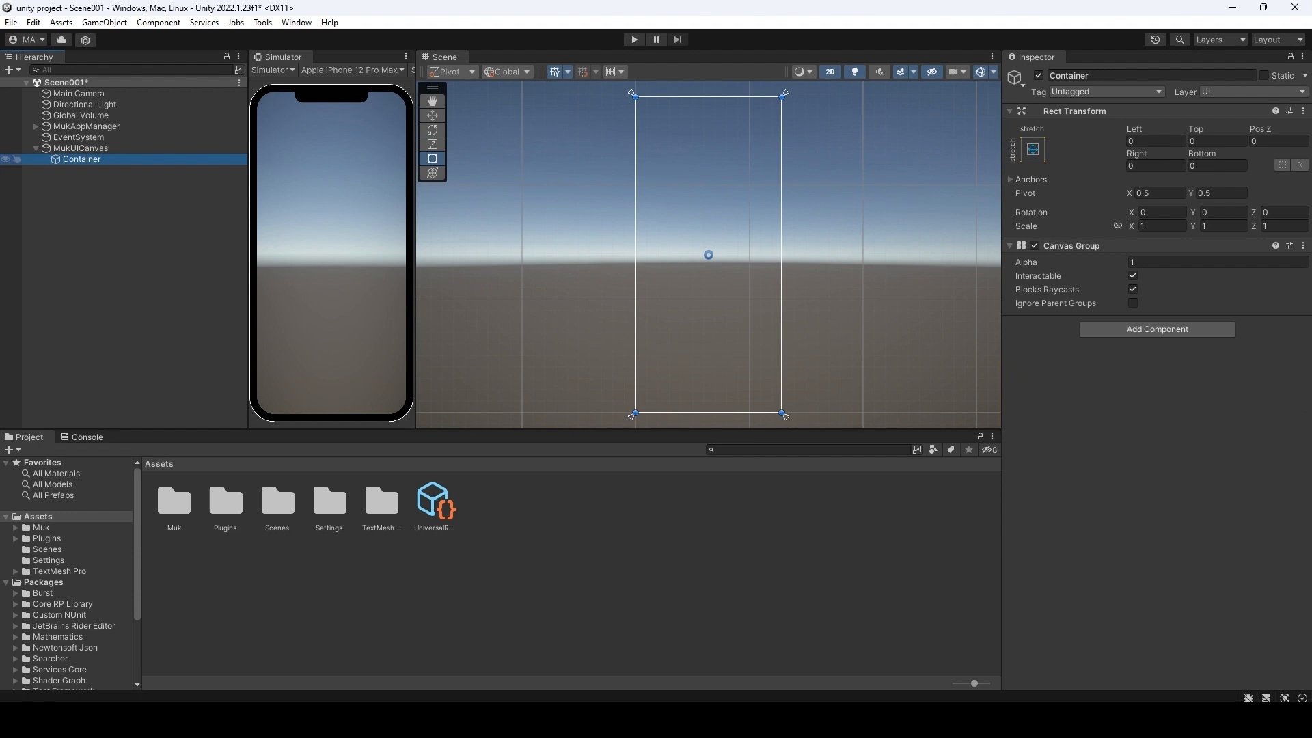
# Add a Muk Nav Bar and a Circular Indicator under the canvas Container.
pyautogui.rightClick(81, 159)
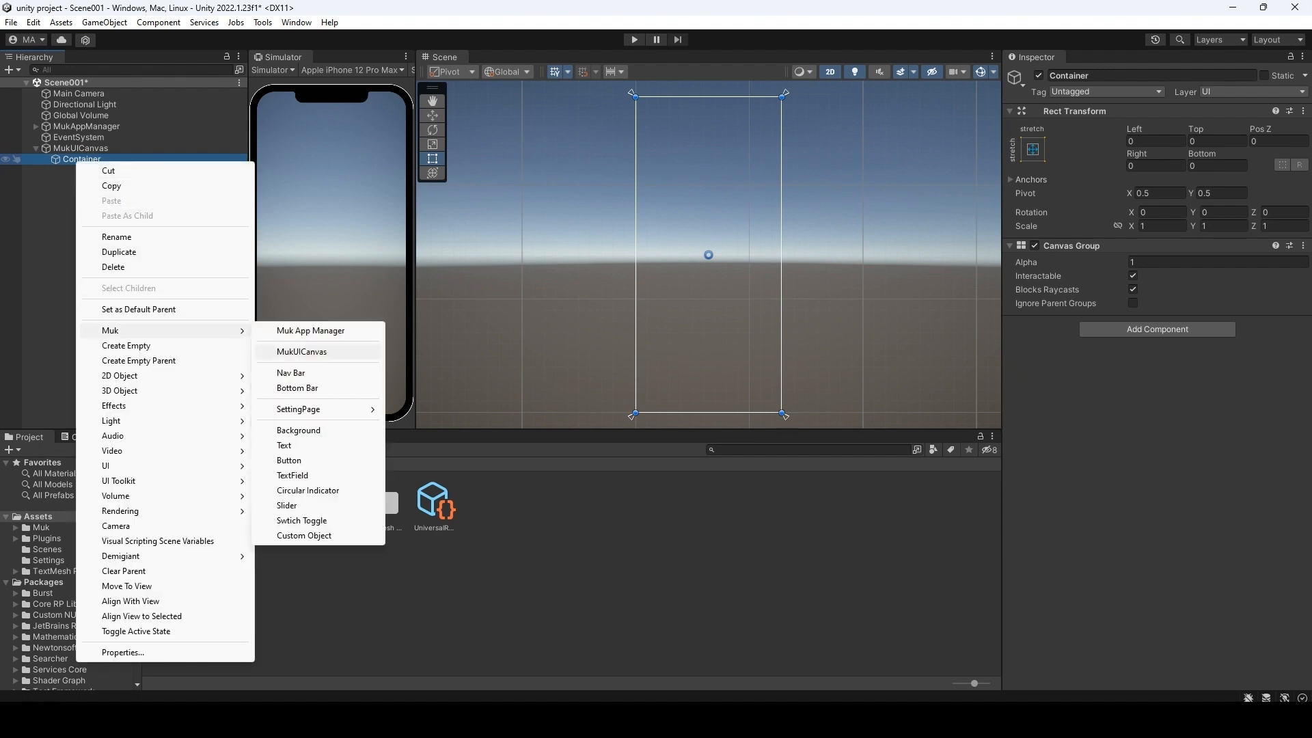
pyautogui.click(291, 372)
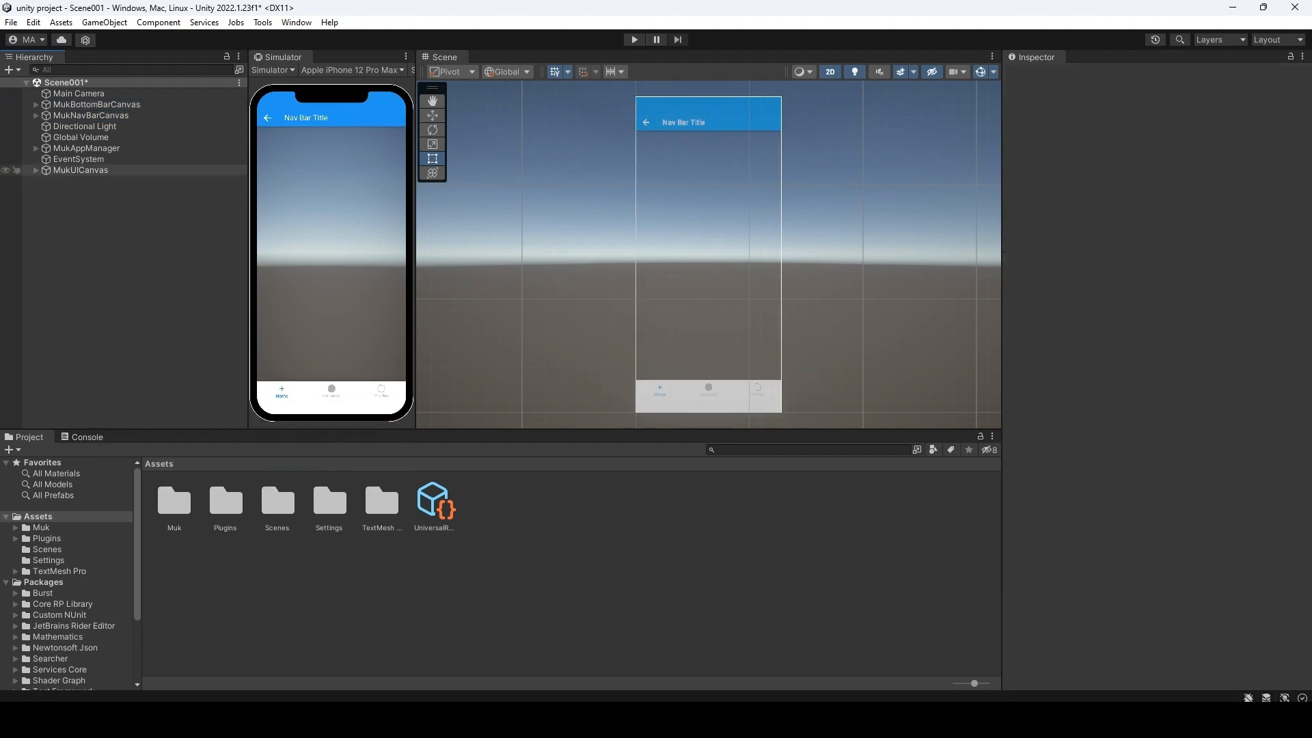
pyautogui.rightClick(80, 181)
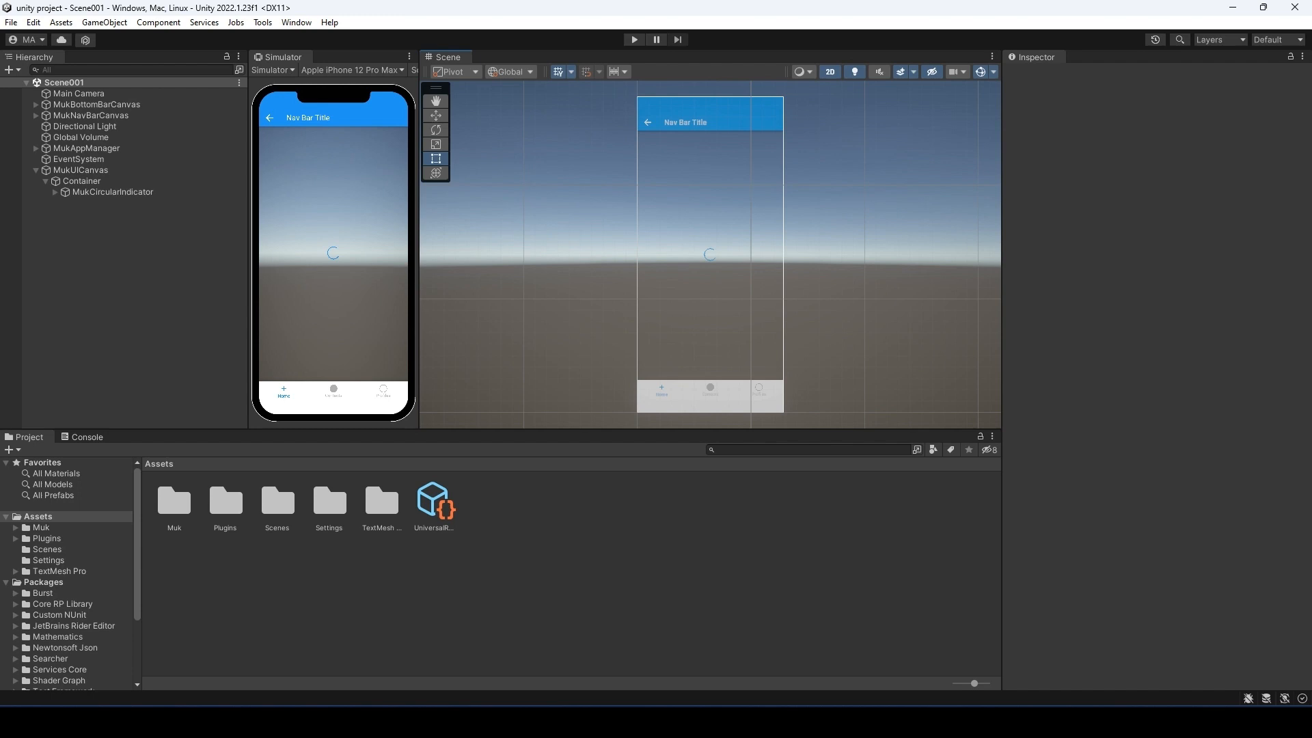
# Open the Assets/Muk/MukSetting folder and inspect the MukAppData asset's platform settings.
pyautogui.doubleClick(173, 502)
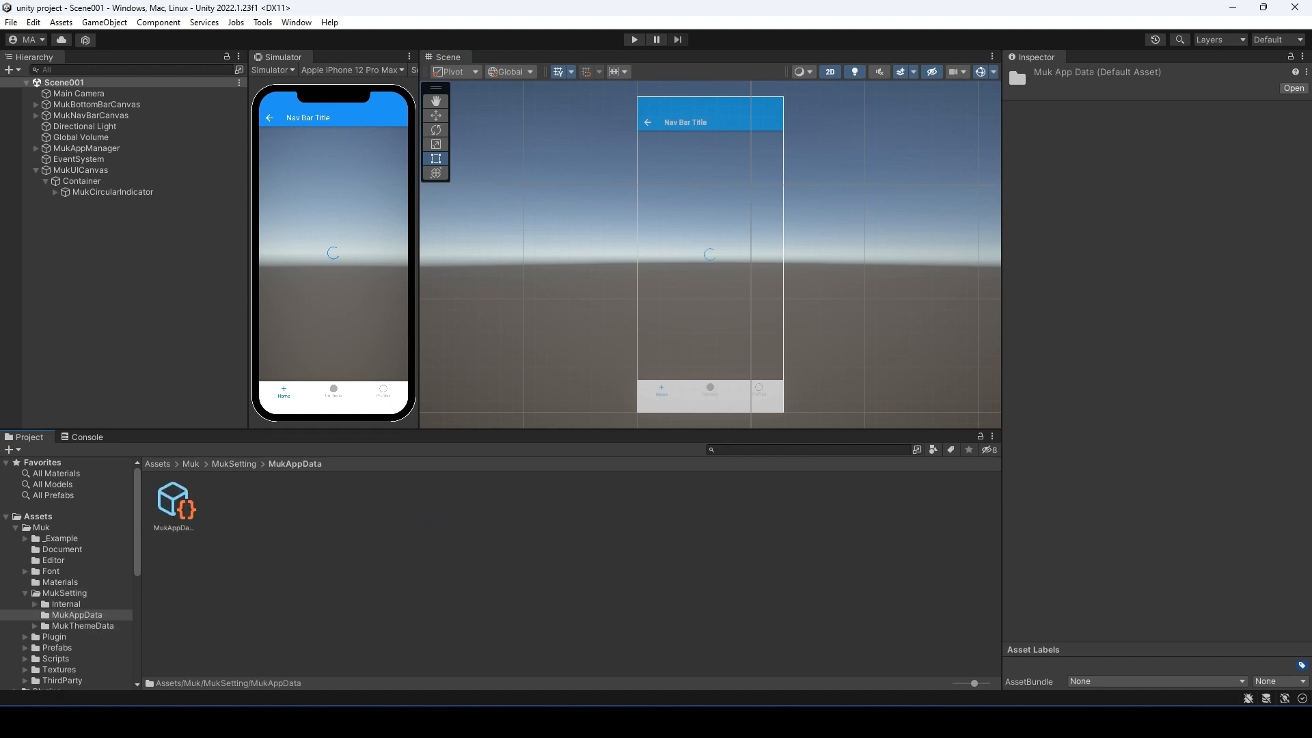
pyautogui.click(174, 502)
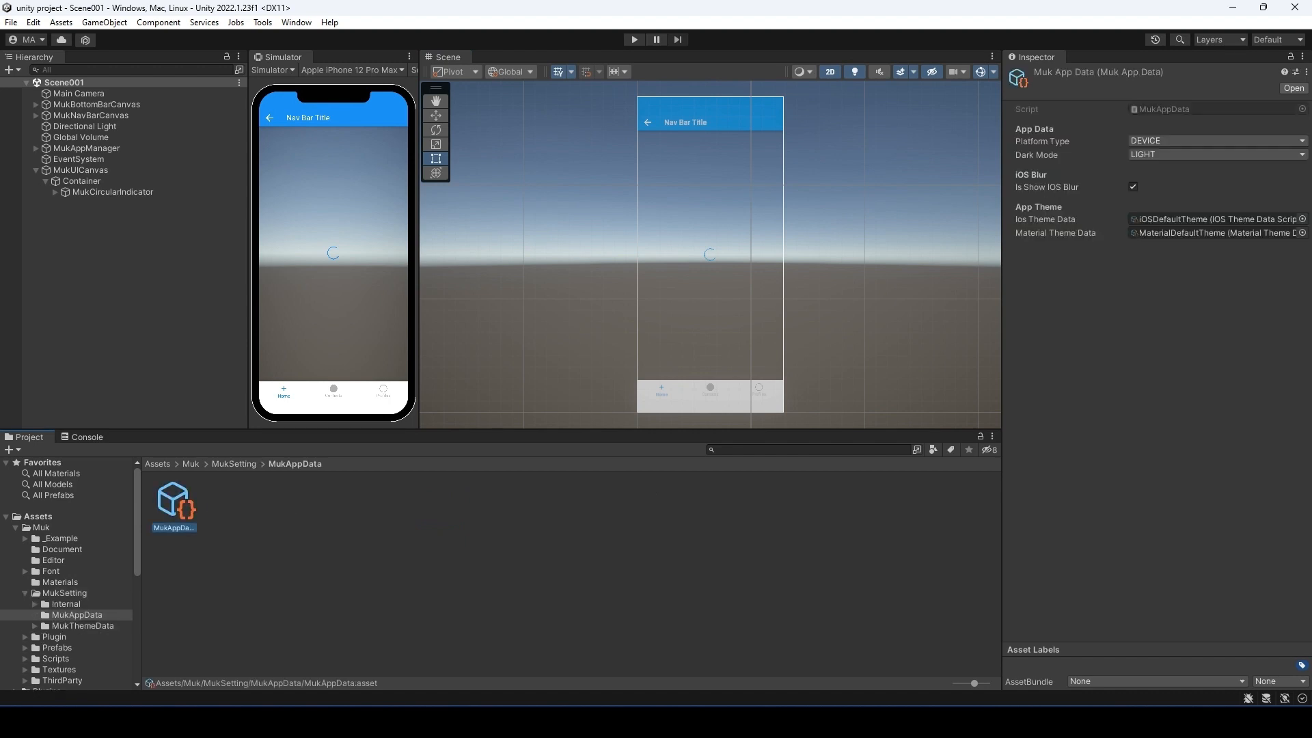
pyautogui.click(1213, 141)
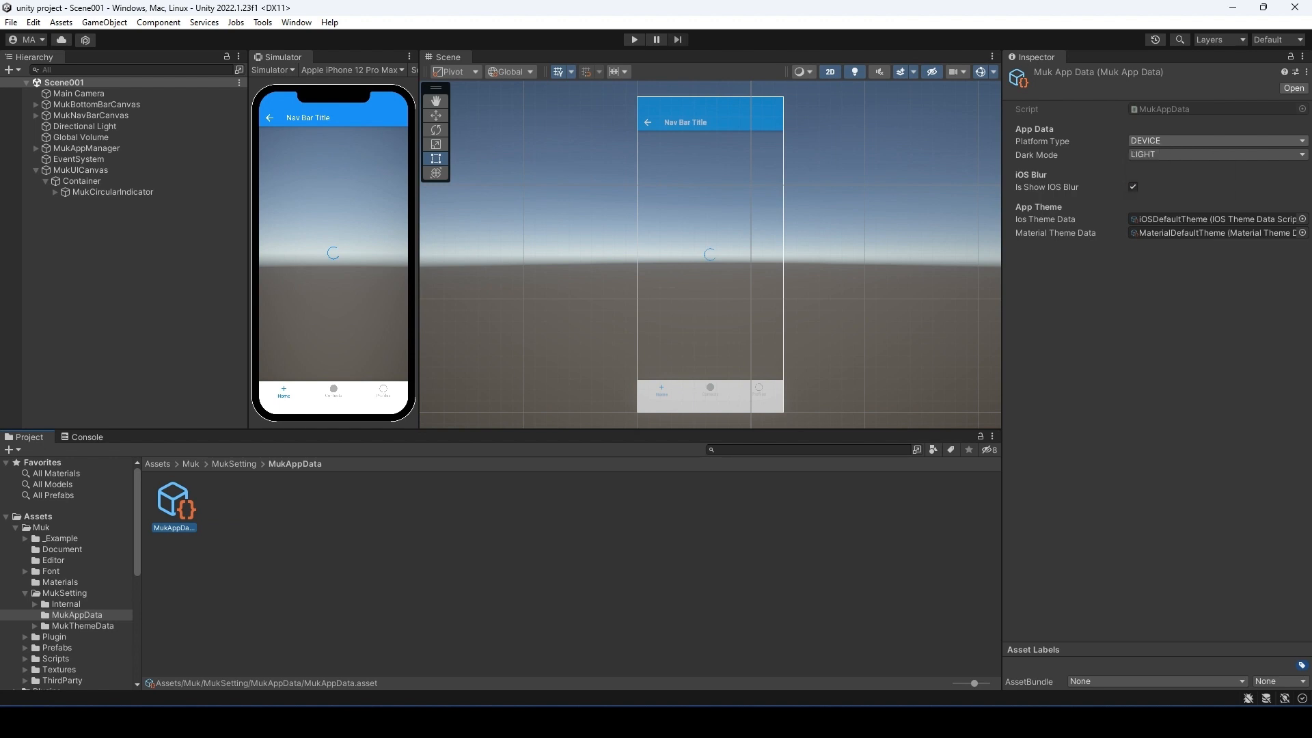
# Review Build Settings, showing Windows as the active platform, then close the window.
pyautogui.click(33, 22)
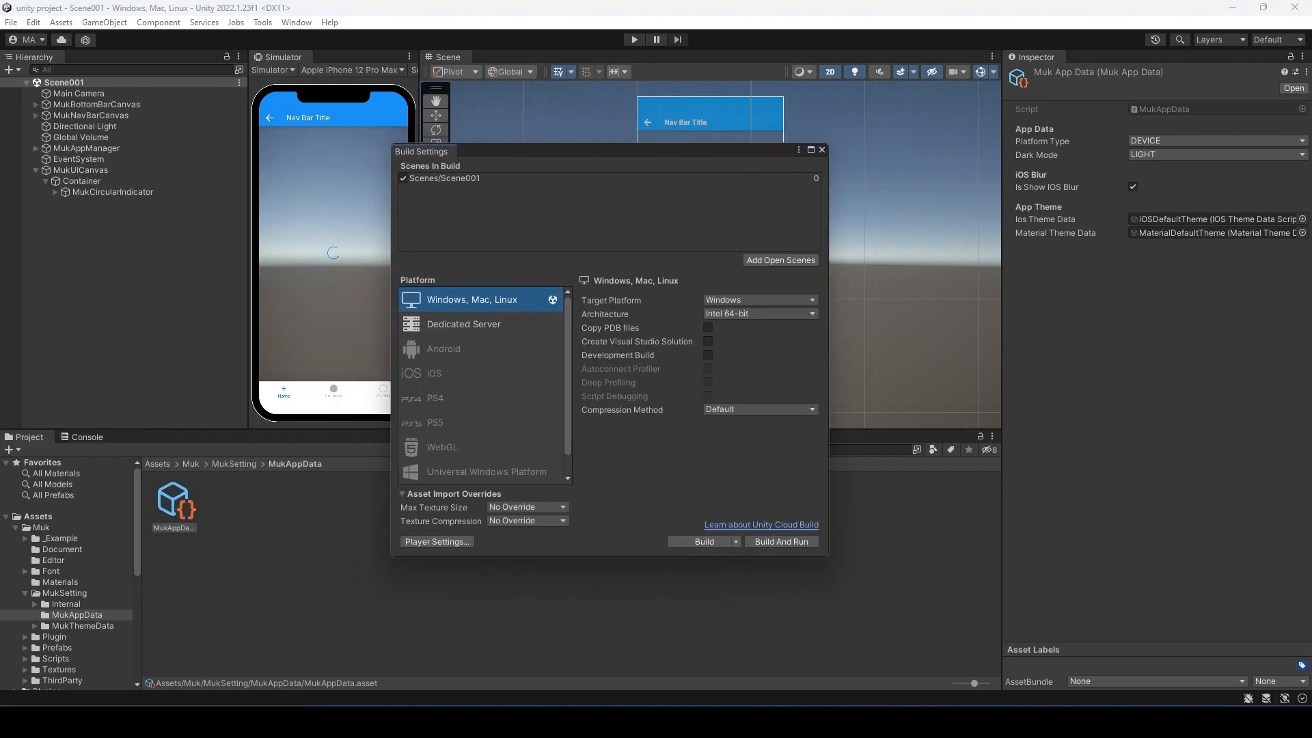
pyautogui.click(443, 348)
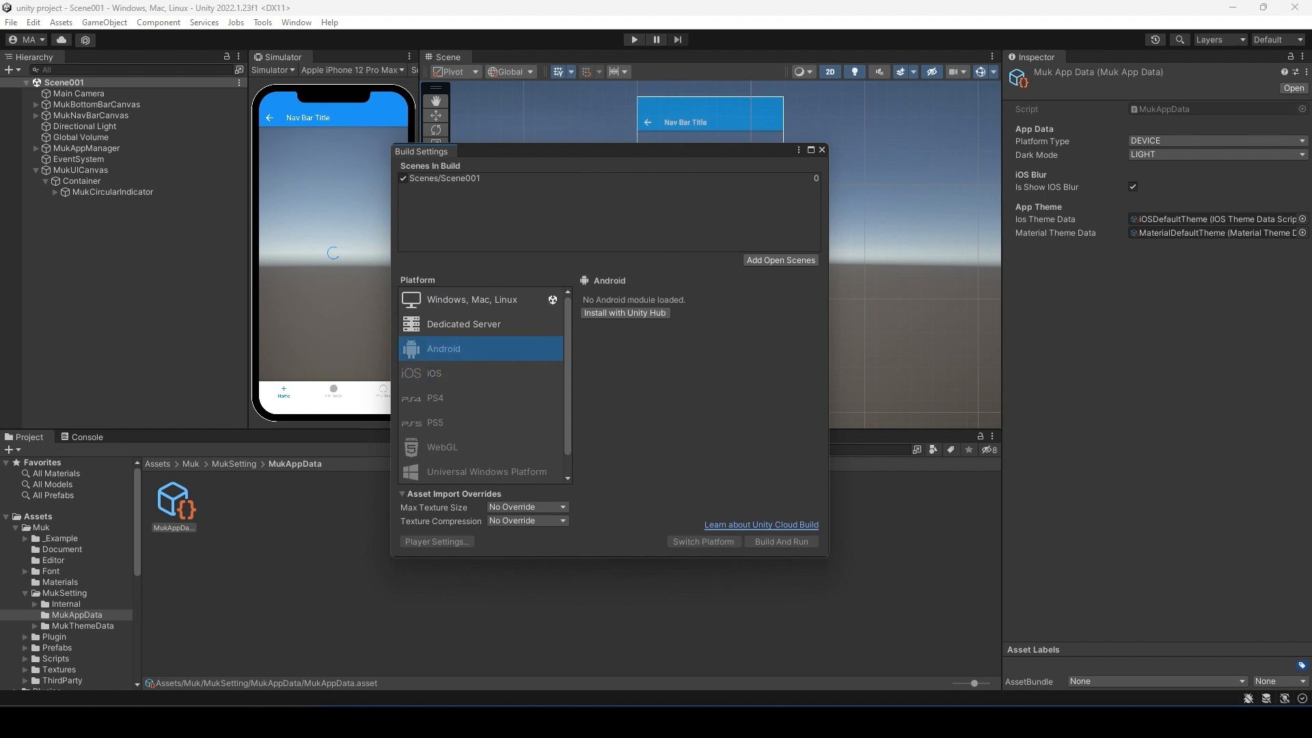
pyautogui.click(819, 150)
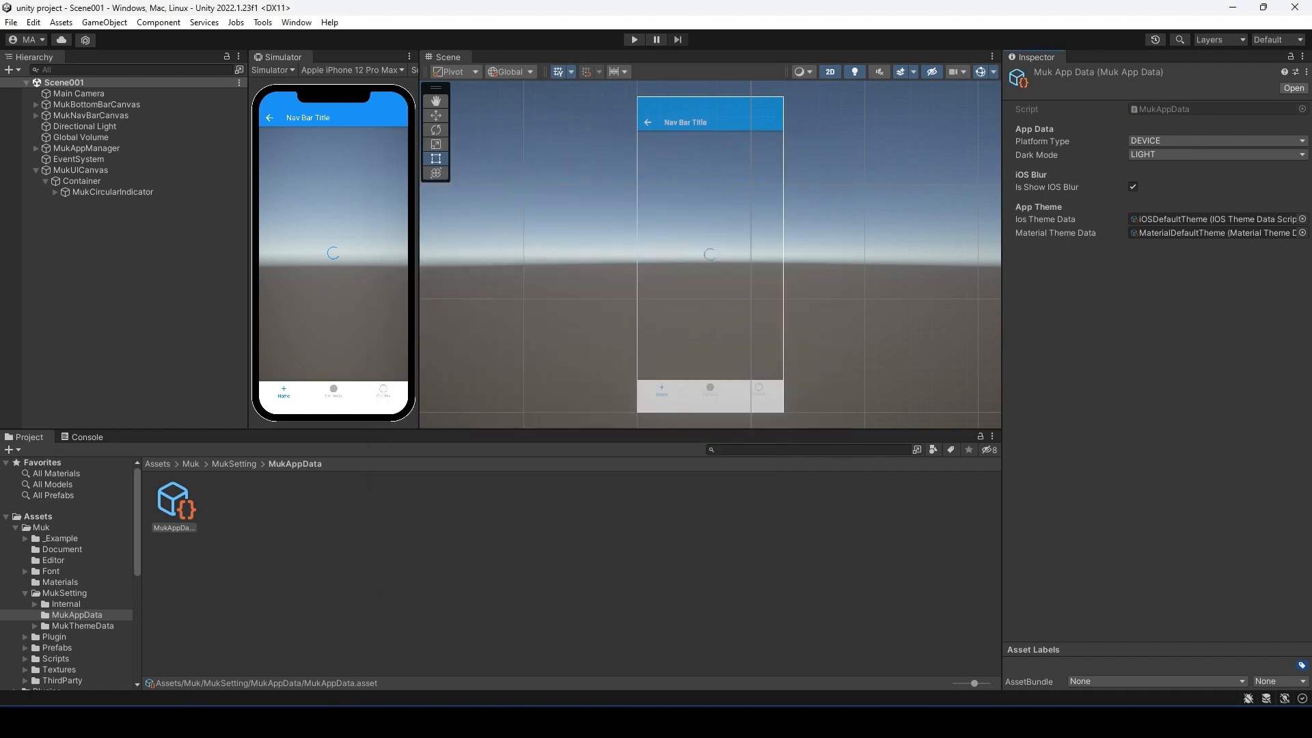
# Preview Platform Type as iOS and Material, reset it to Device, and open MukThemeData.
pyautogui.click(1213, 141)
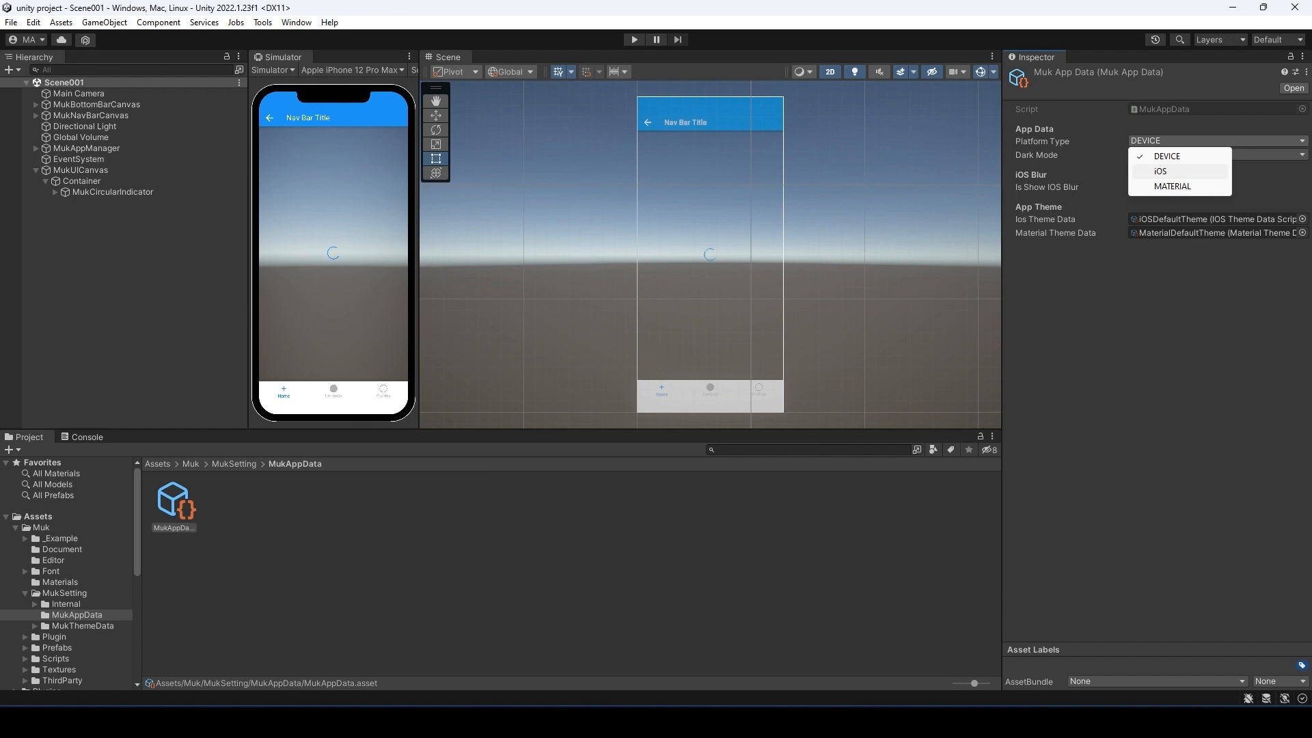
pyautogui.click(1161, 172)
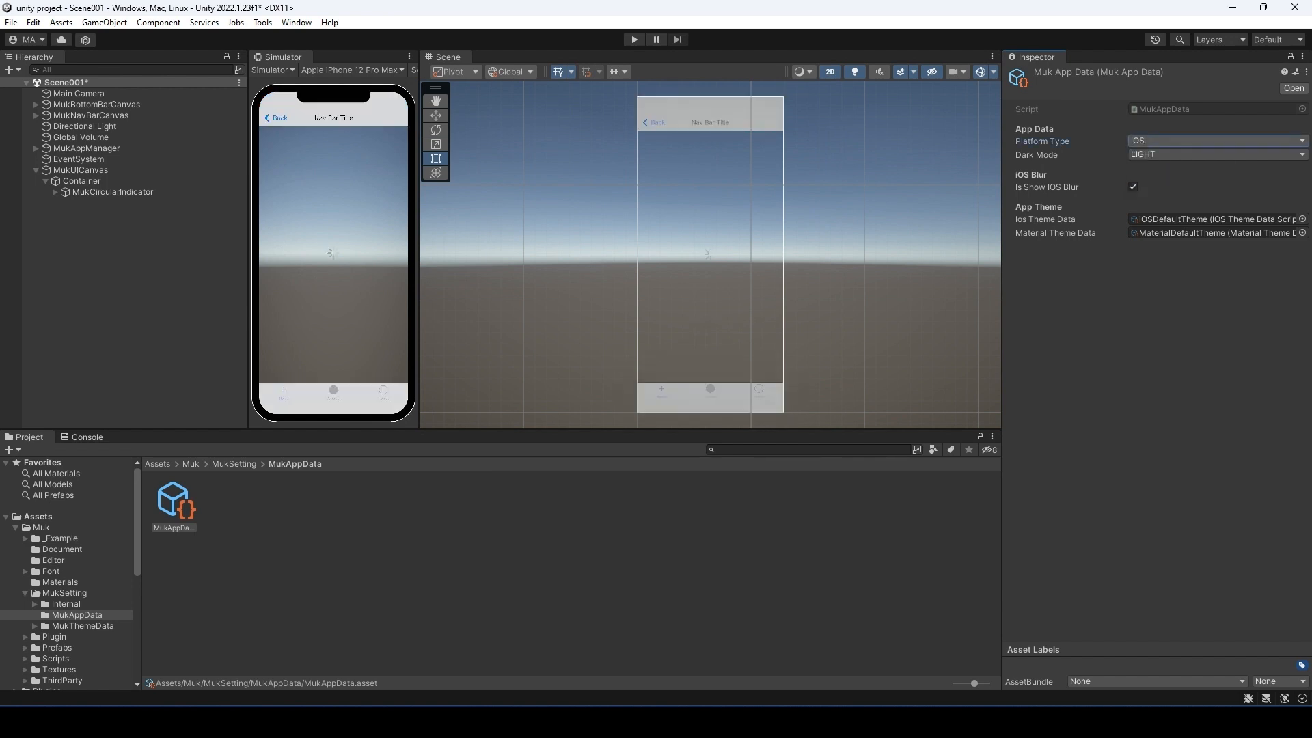
pyautogui.click(1214, 141)
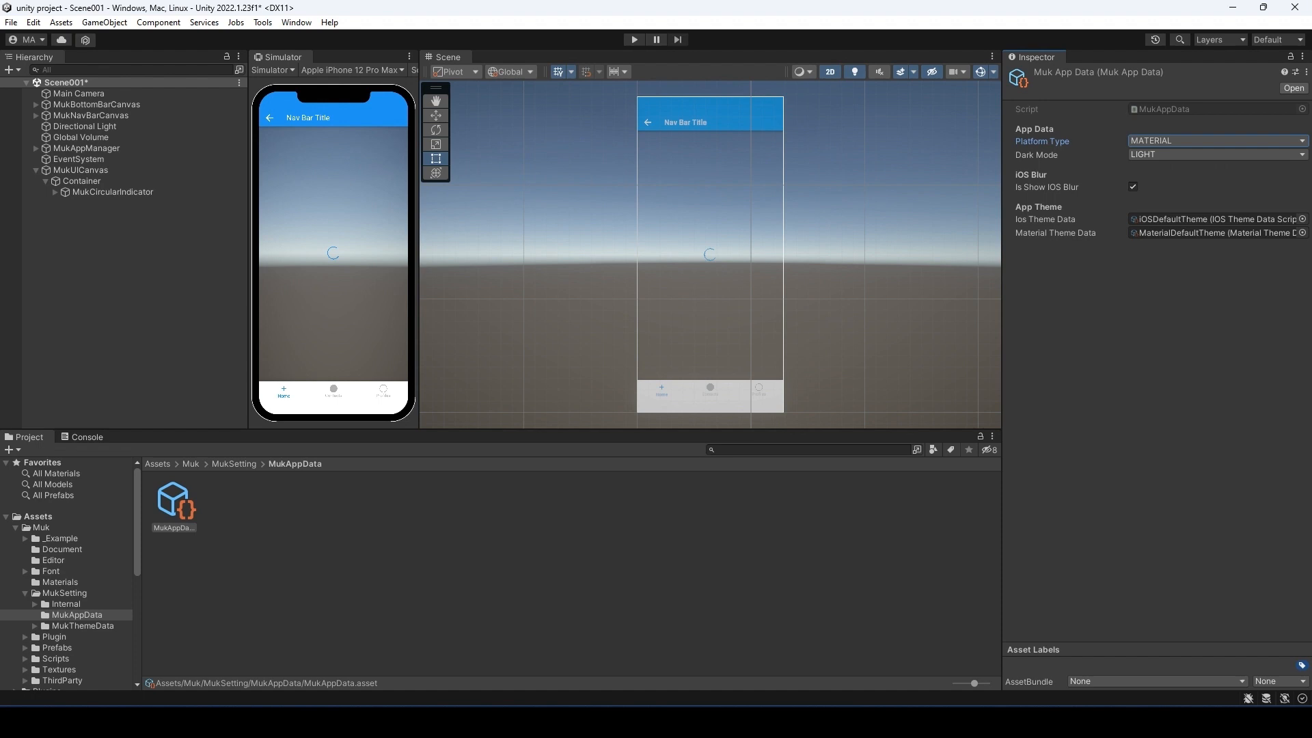
pyautogui.click(1214, 140)
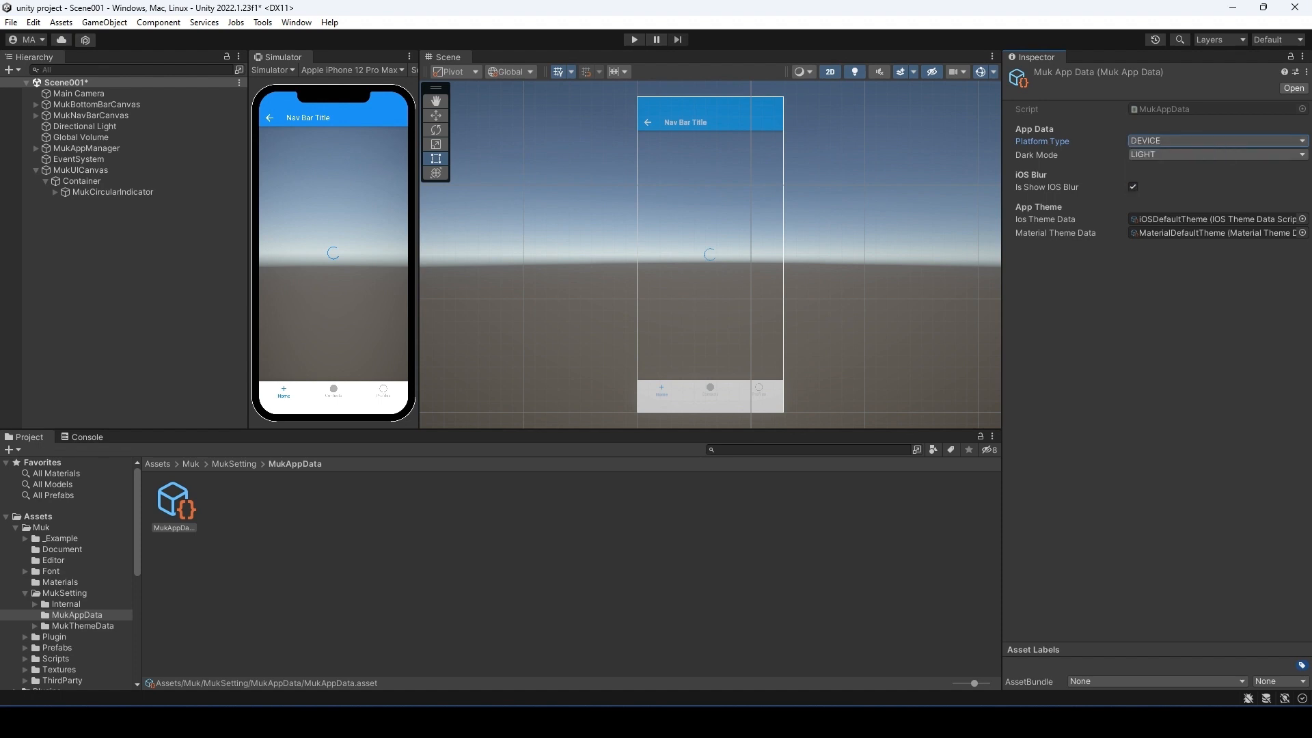
pyautogui.click(1215, 154)
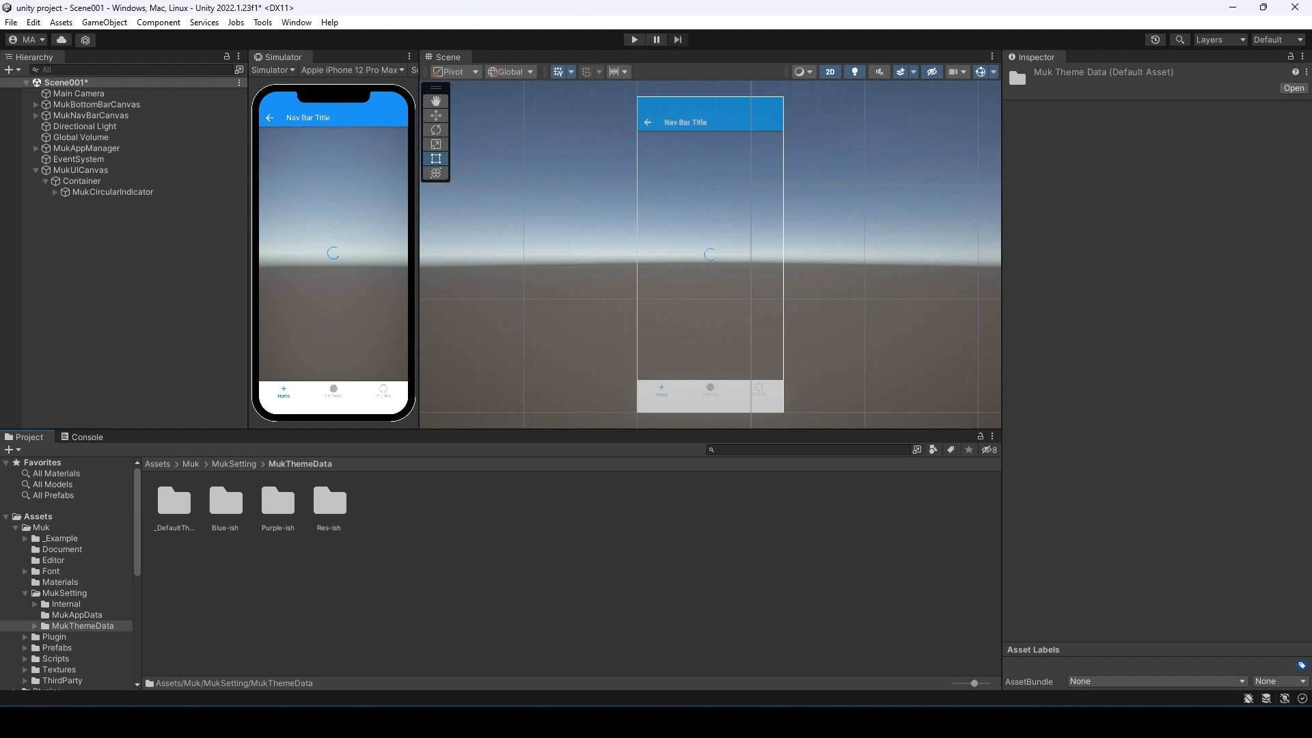
# Open the _DefaultTheme folder and inspect the MaterialDefaultTheme asset's colour settings.
pyautogui.click(174, 503)
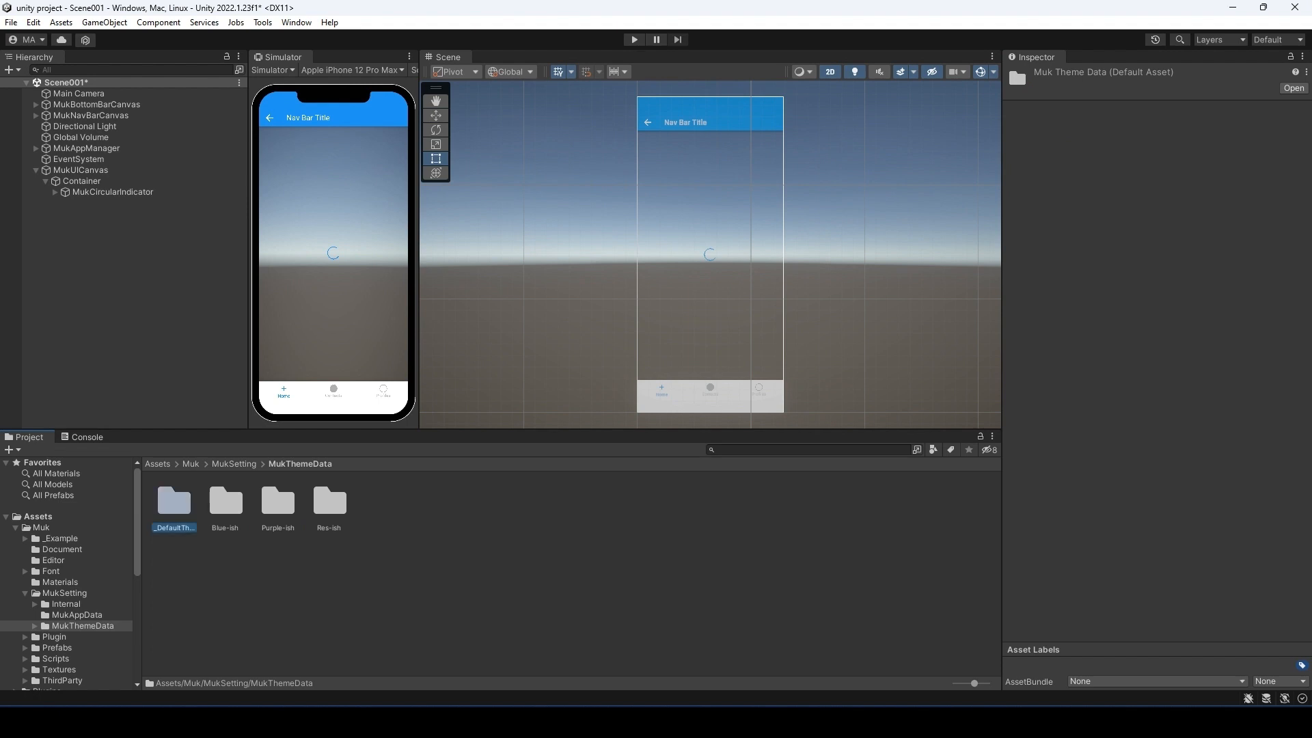
pyautogui.doubleClick(173, 502)
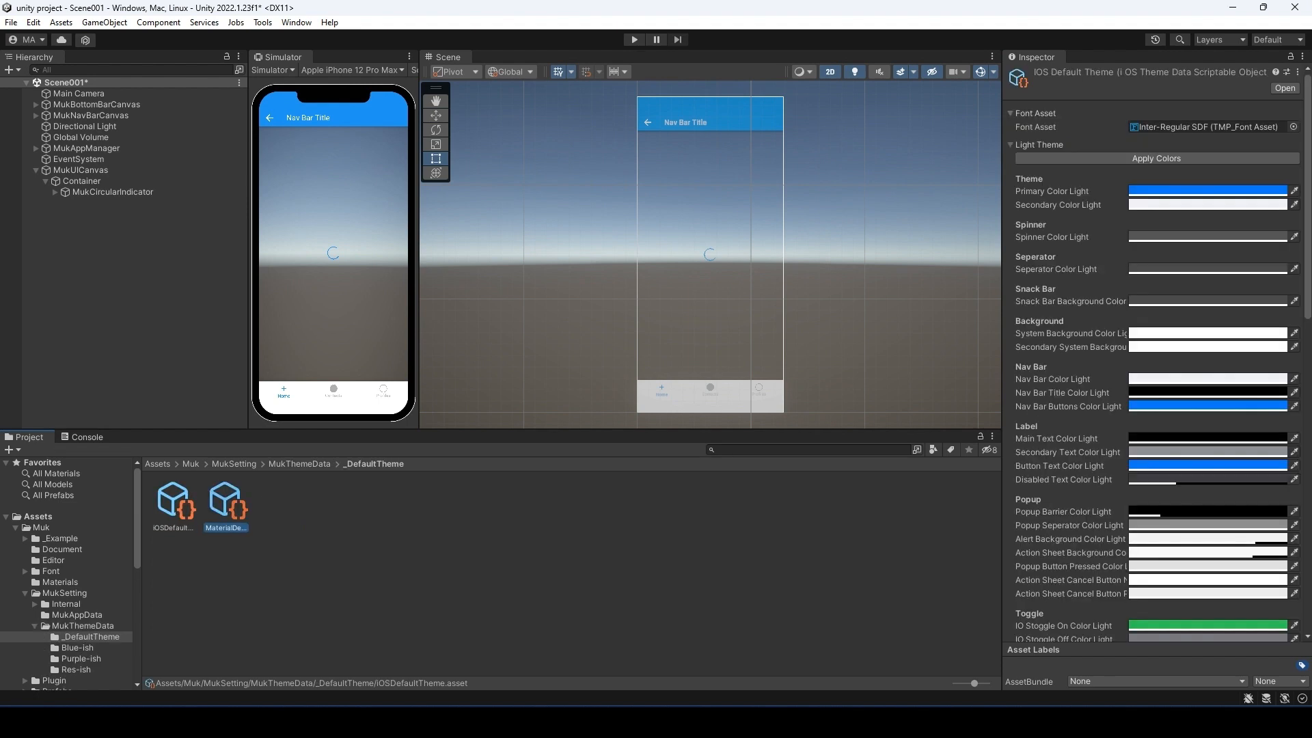
pyautogui.click(225, 502)
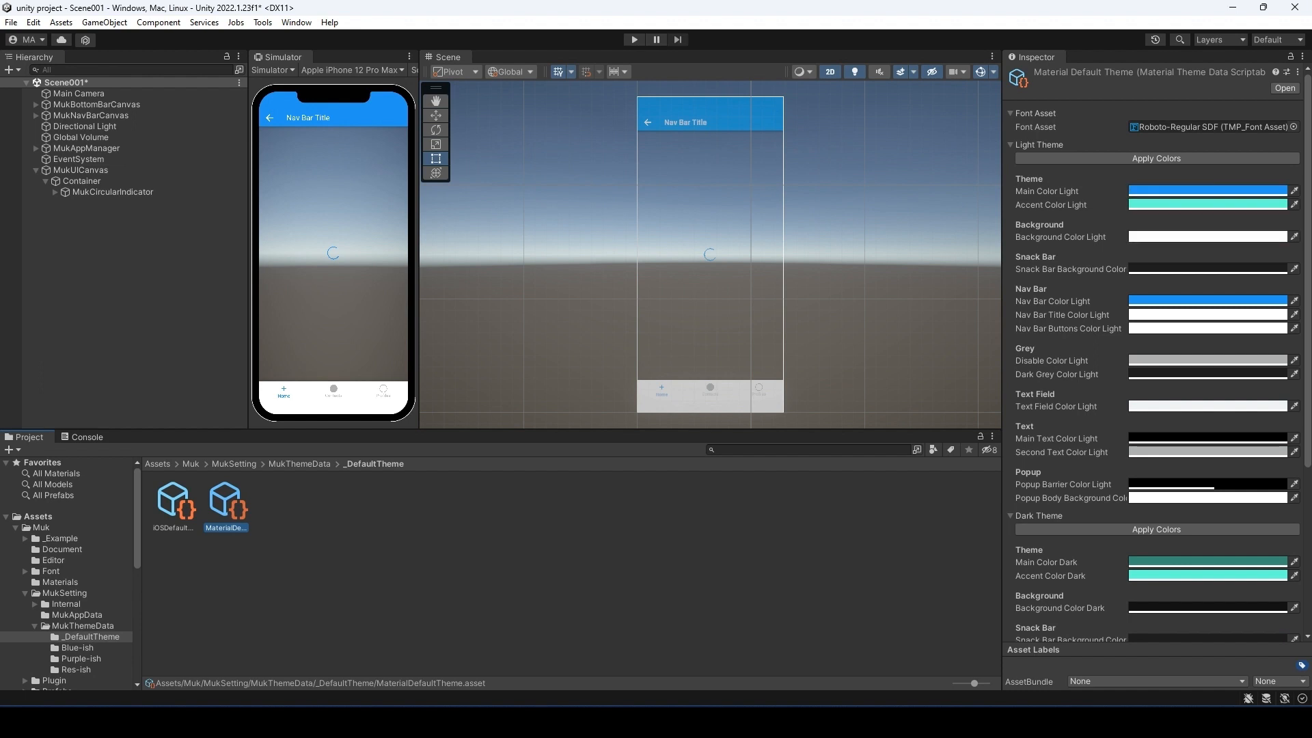
# Set MaterialDefaultTheme's Main Color Light and Nav Bar Color Light to red.
pyautogui.click(1207, 191)
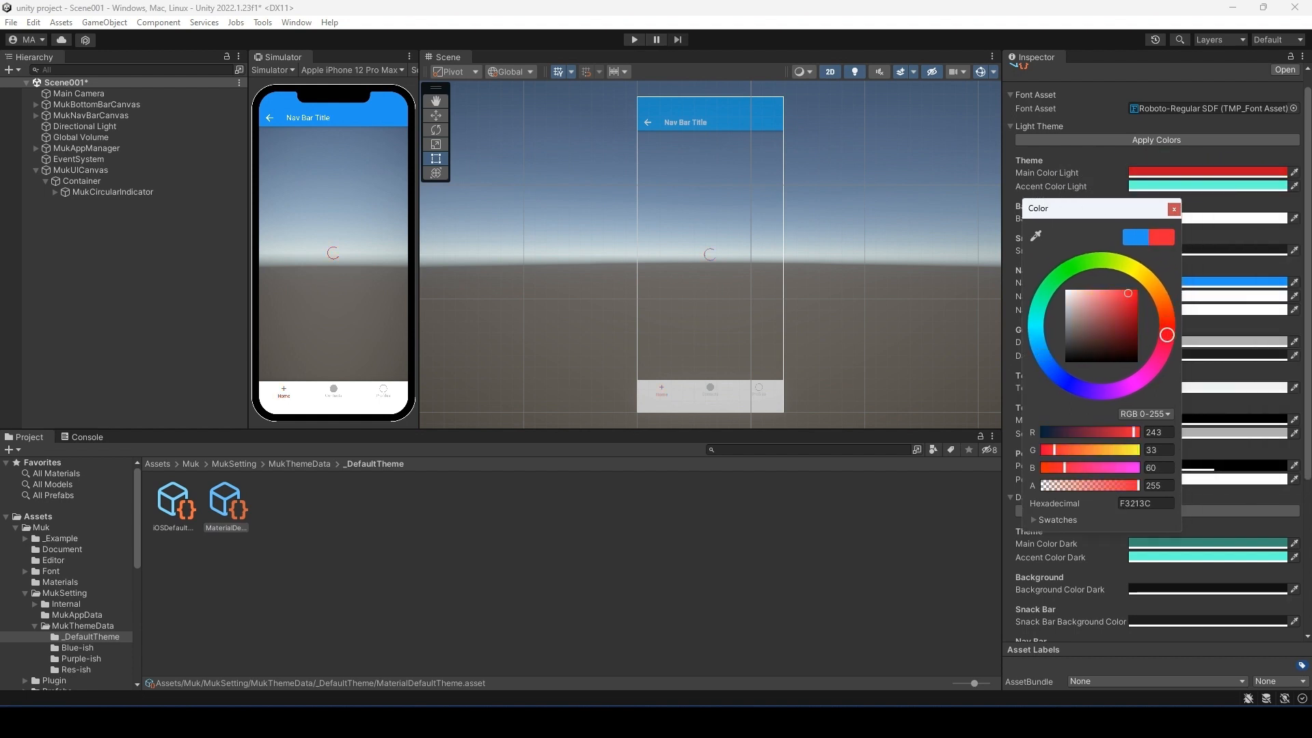
pyautogui.click(1174, 209)
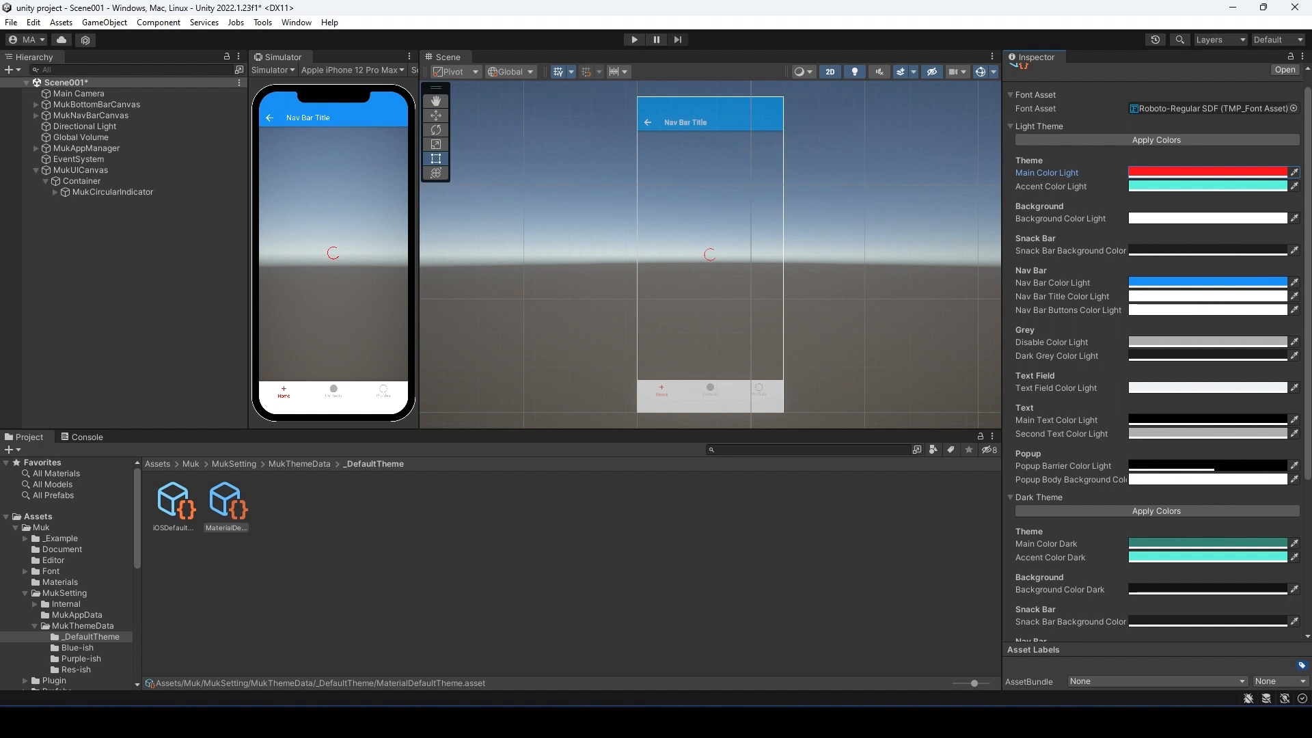
pyautogui.click(224, 502)
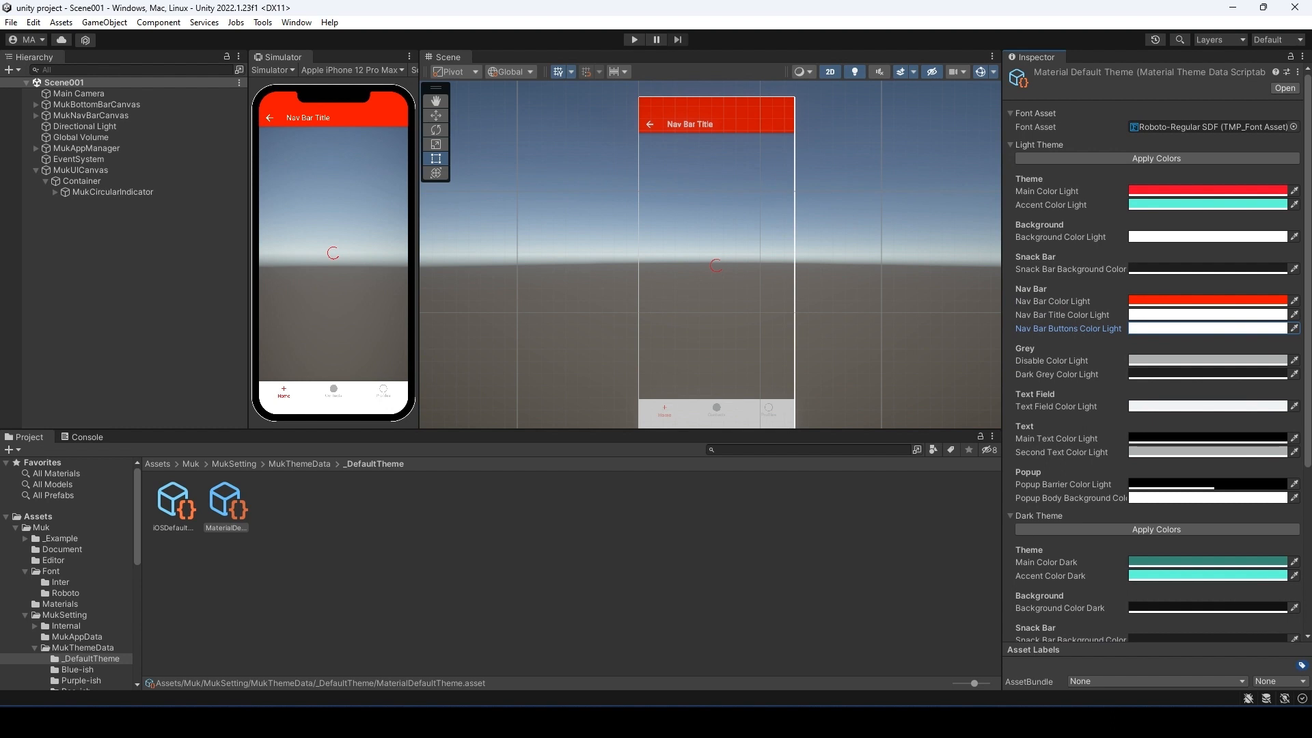
# Duplicate MukCircularIndicator, set Main Color Light to green, and select MukCircularIndicator (1).
pyautogui.click(112, 192)
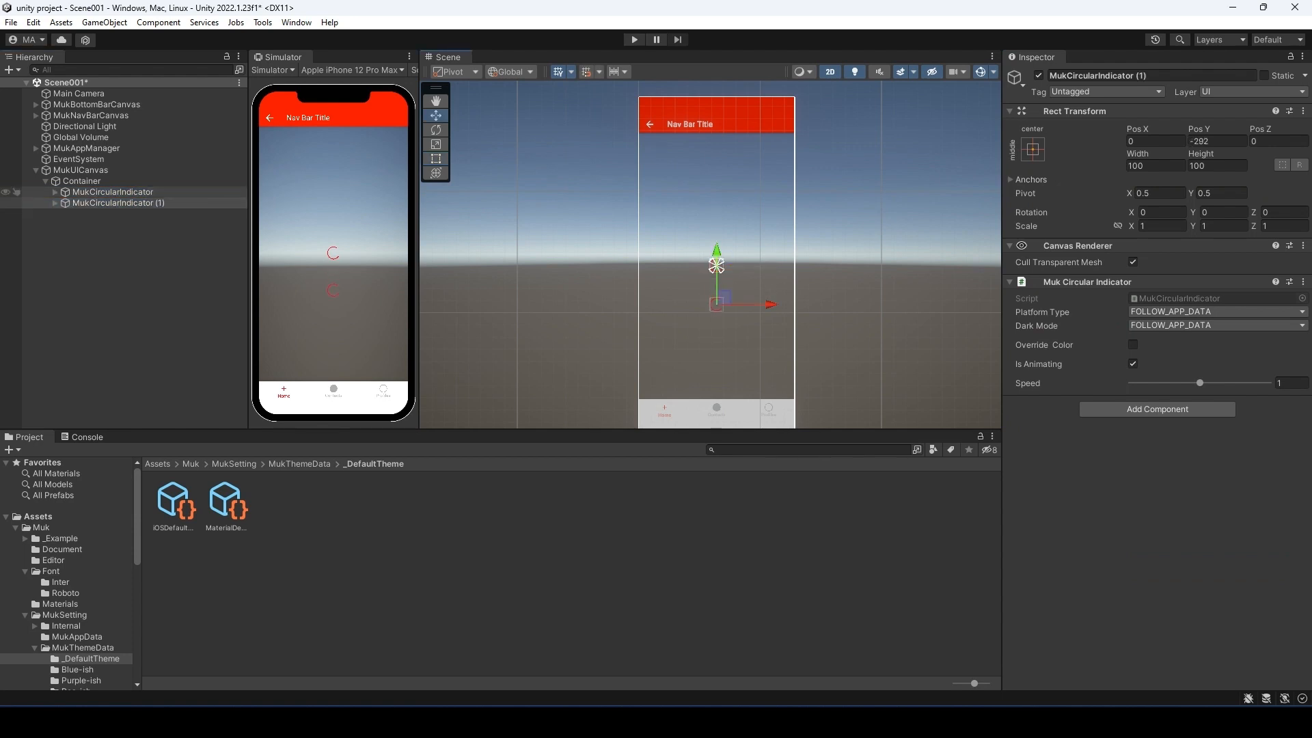
pyautogui.click(224, 500)
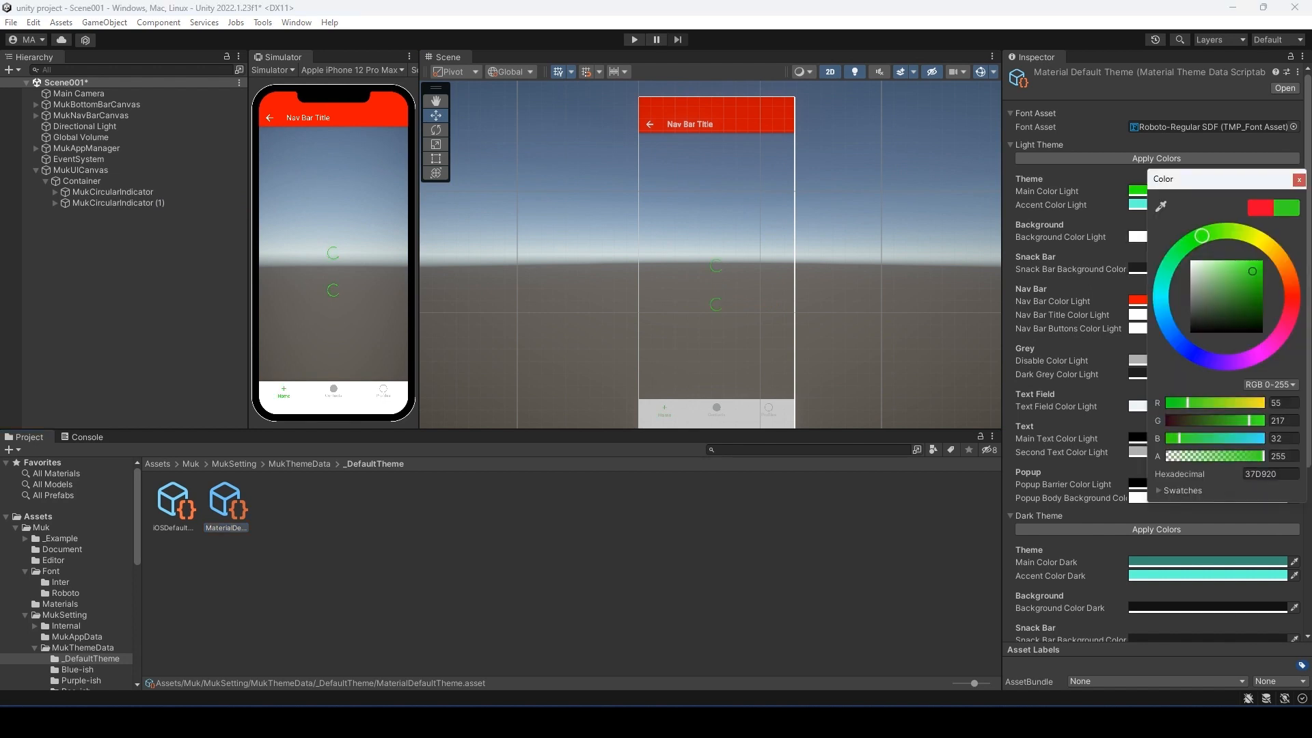
pyautogui.click(1298, 179)
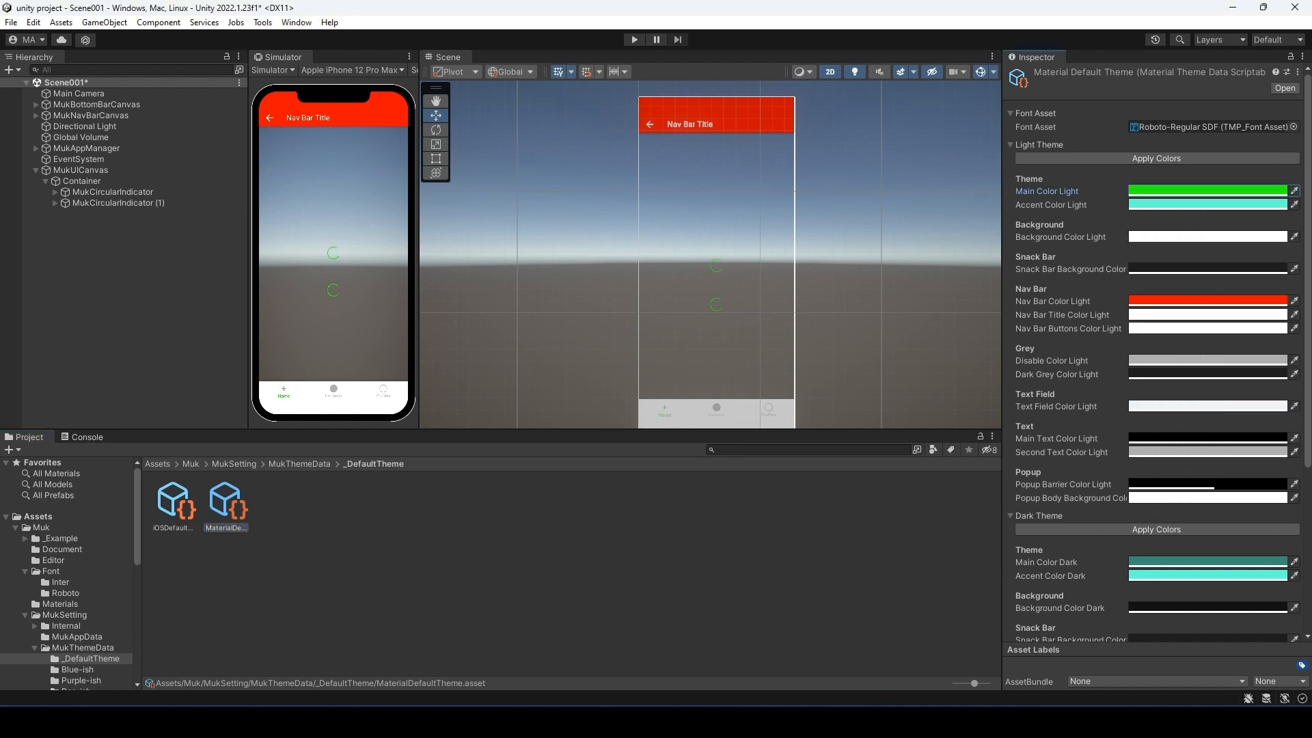
pyautogui.click(118, 202)
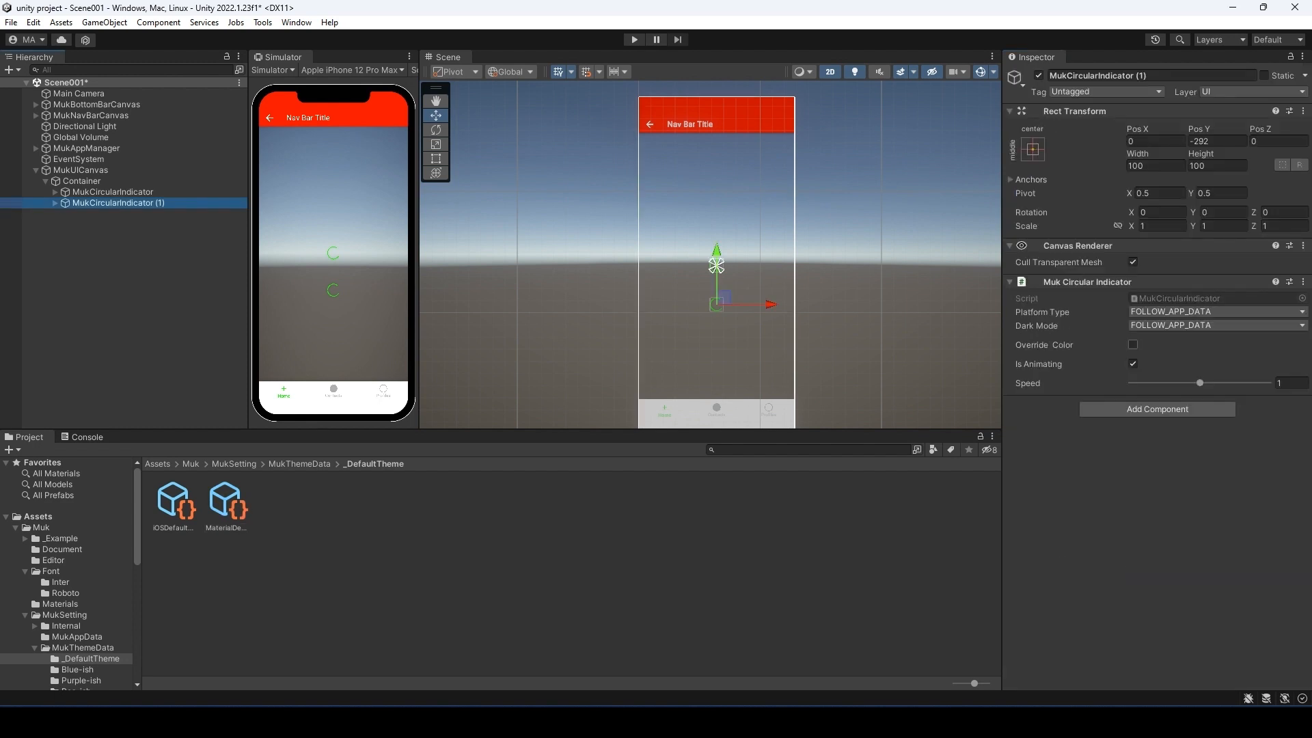
# Enable Override Color on MukCircularIndicator (1) with a red Material Light Color.
pyautogui.click(1133, 344)
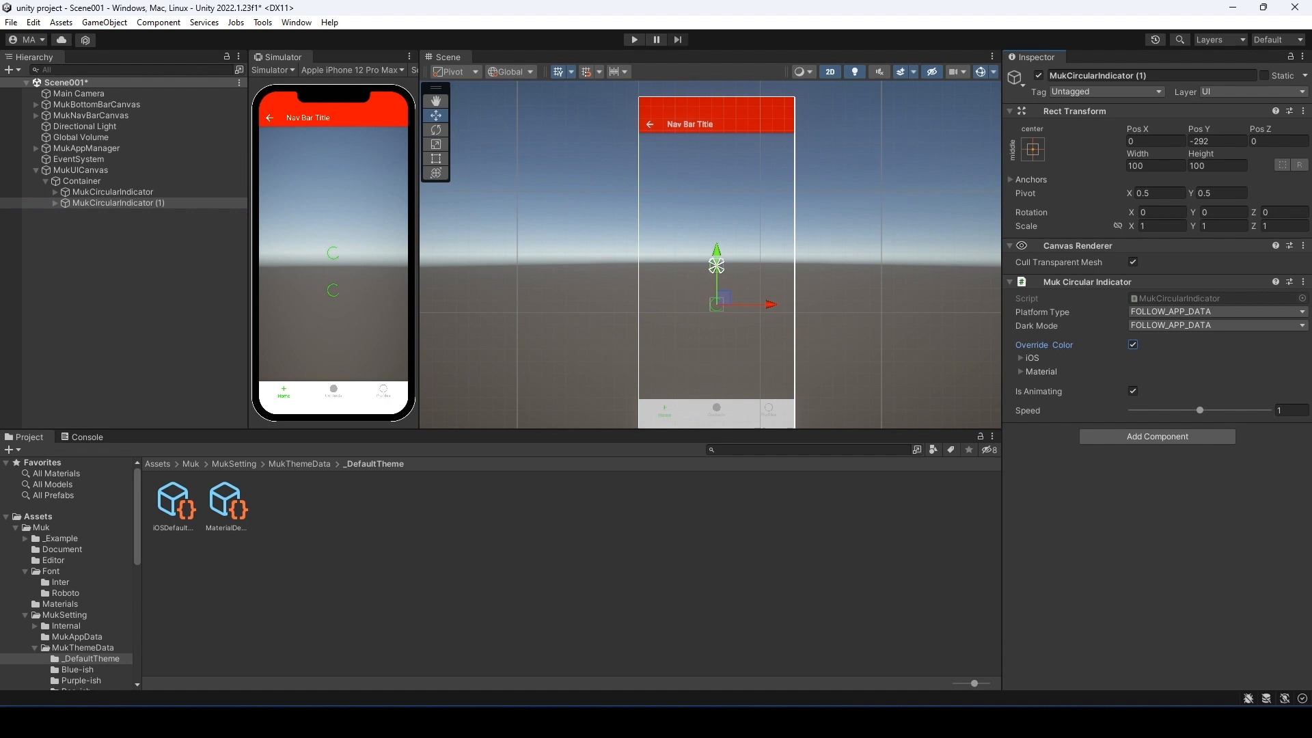
pyautogui.click(1020, 357)
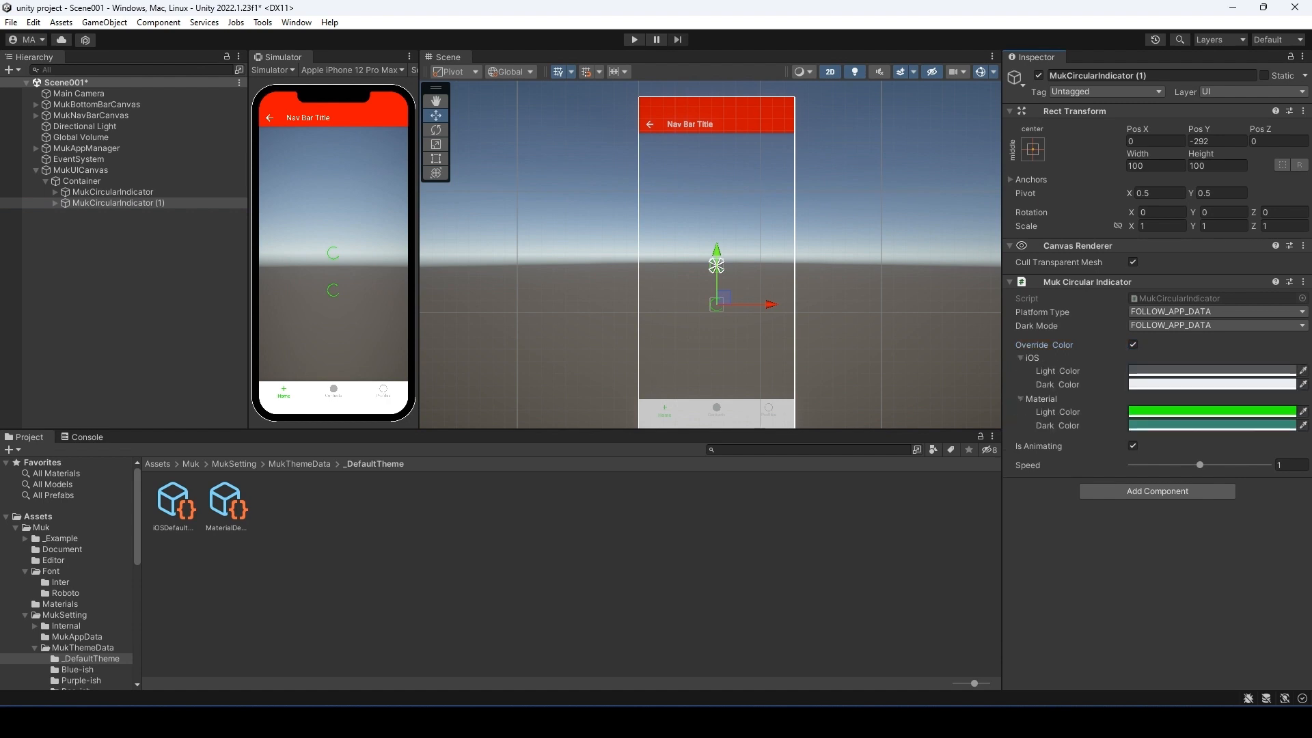
pyautogui.click(1211, 411)
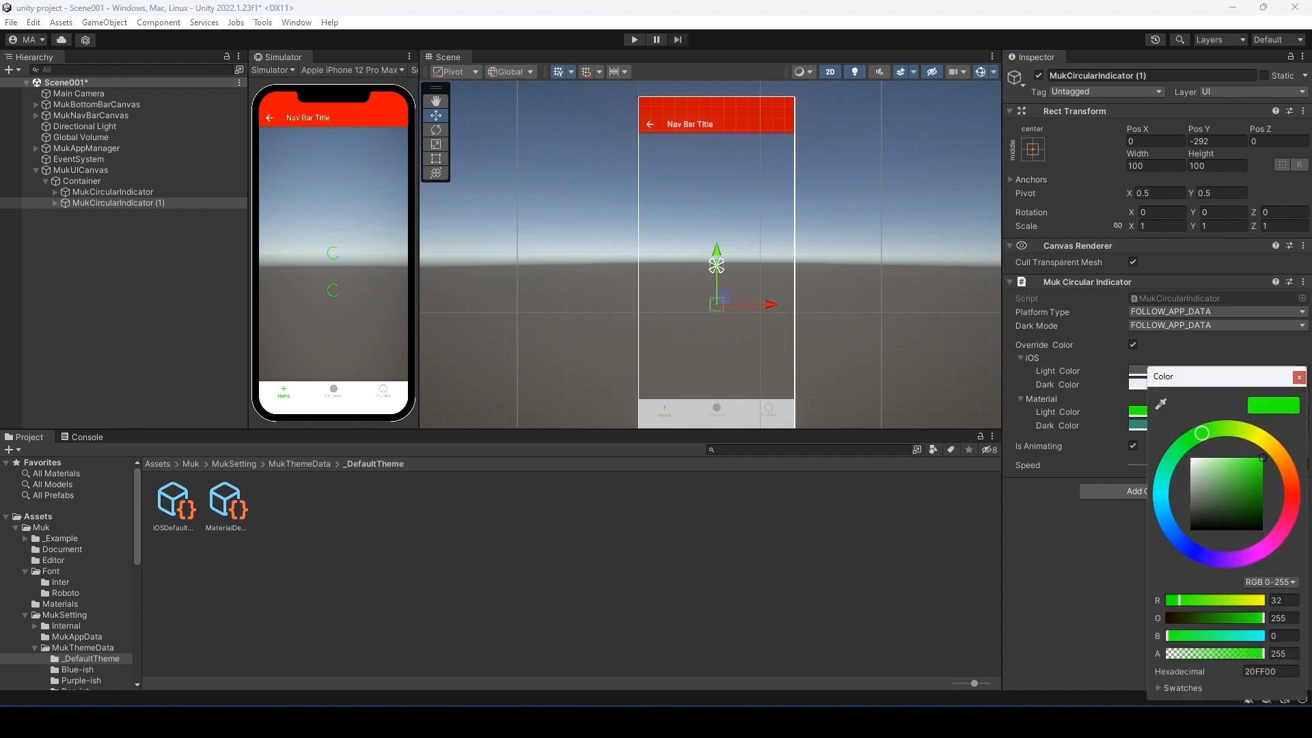
pyautogui.click(1304, 499)
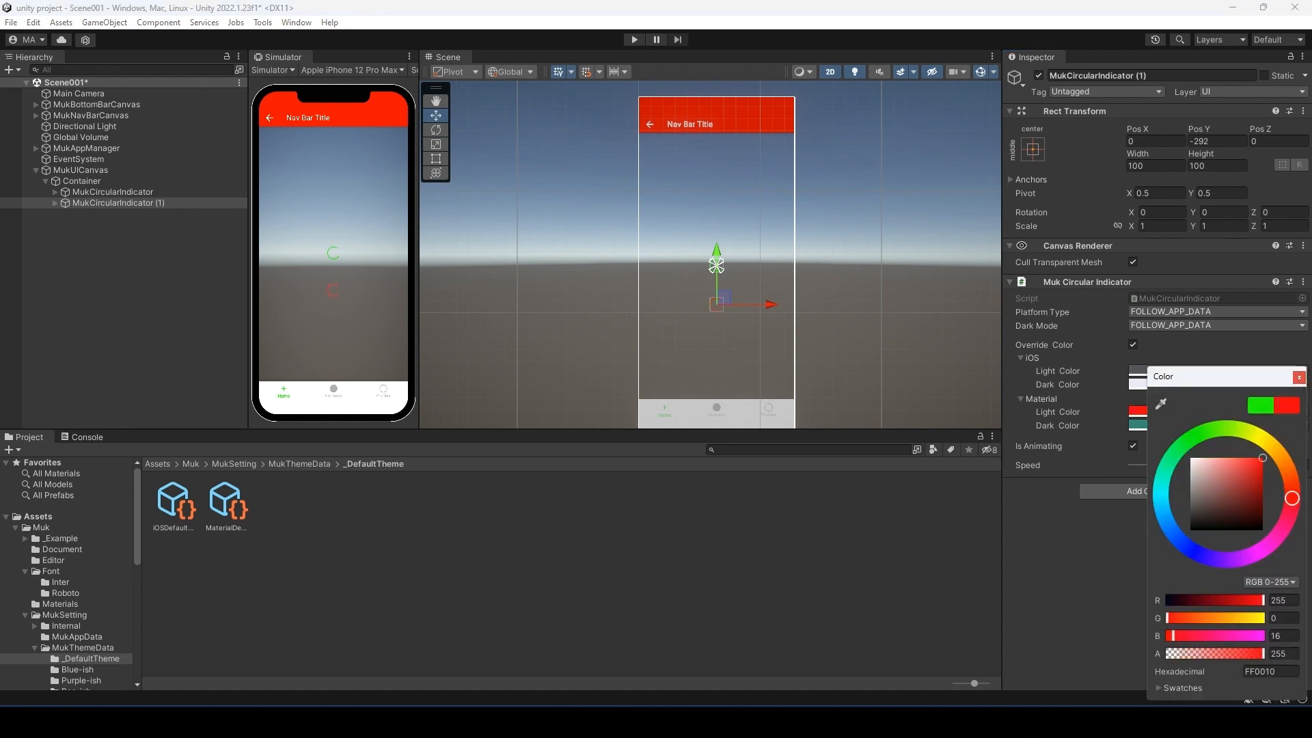
pyautogui.click(1298, 376)
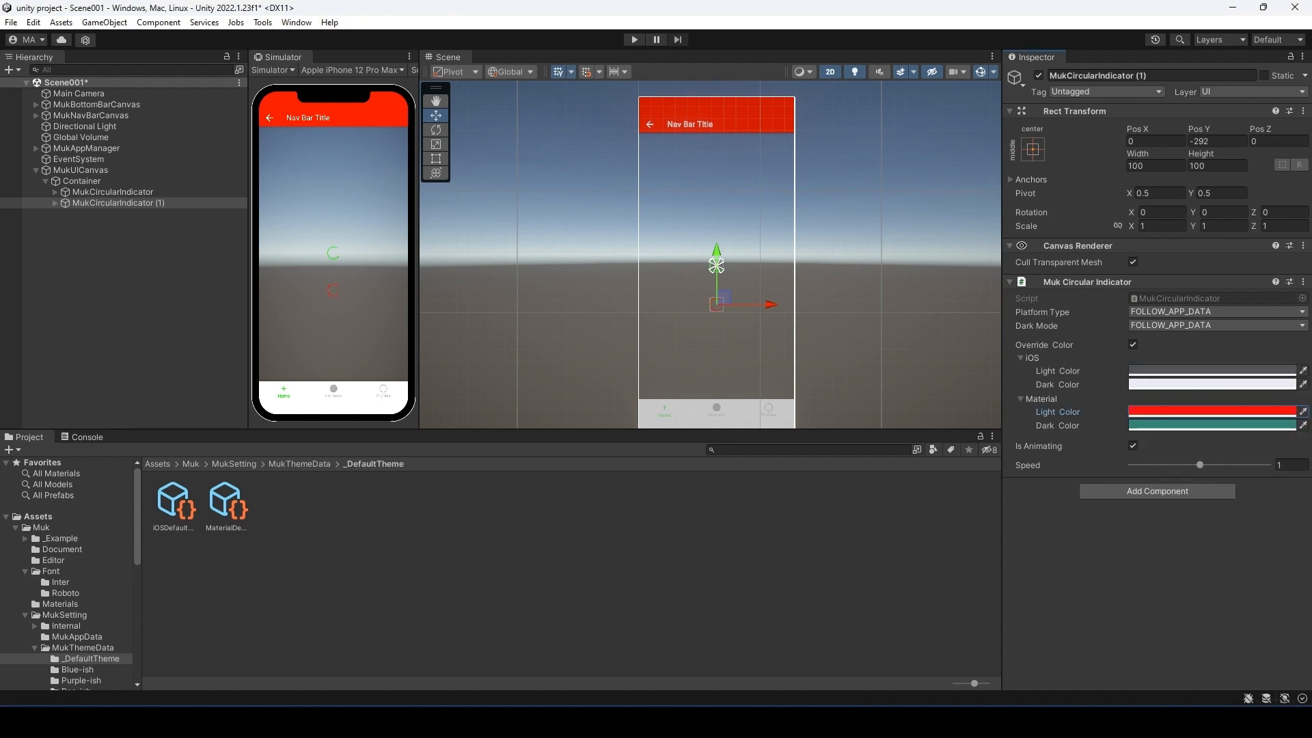
# Create a Muk Circular Indicator under Container and select its Pos X field.
pyautogui.rightClick(81, 181)
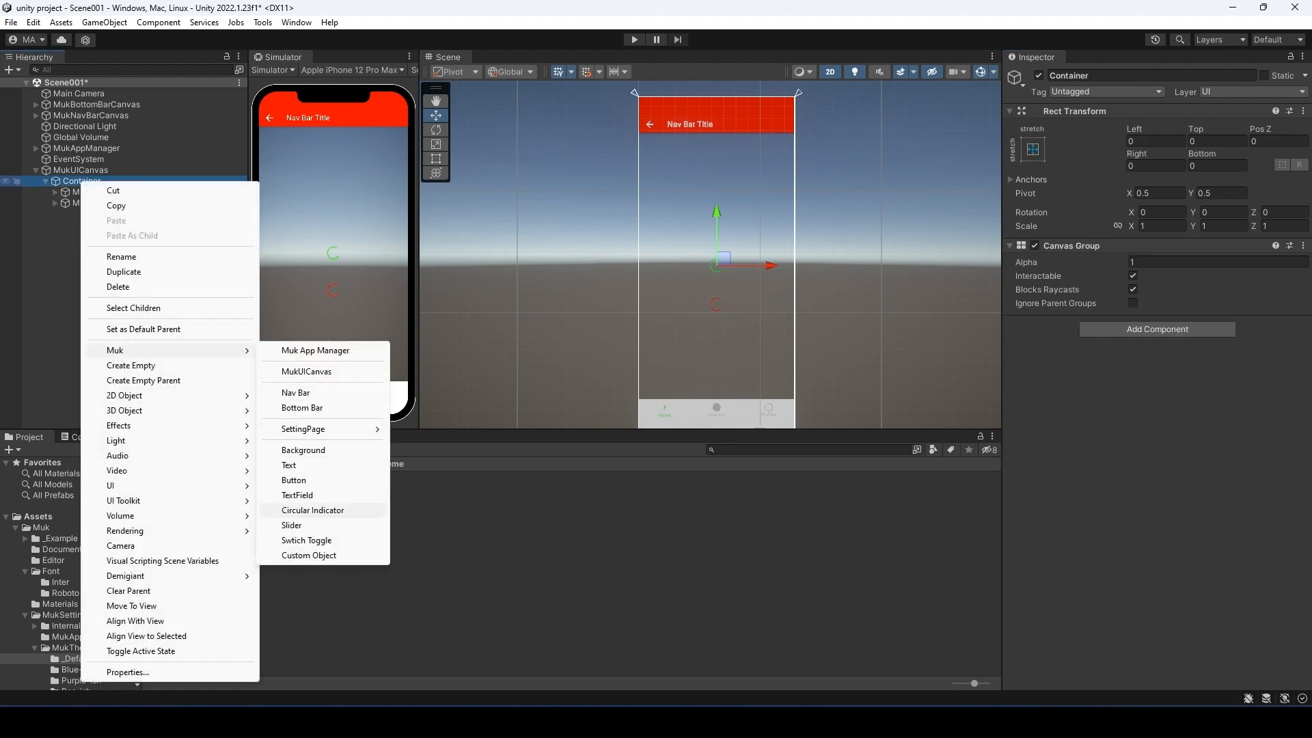
pyautogui.click(312, 510)
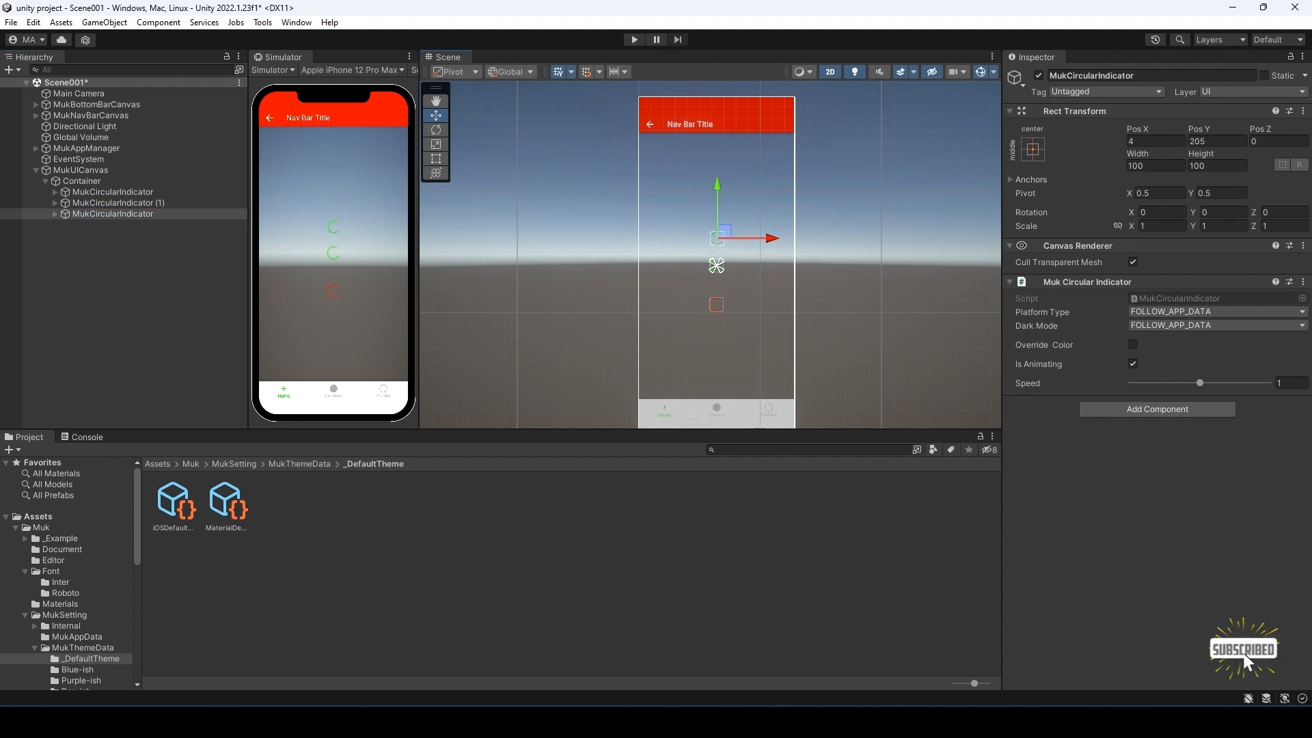
pyautogui.click(1157, 141)
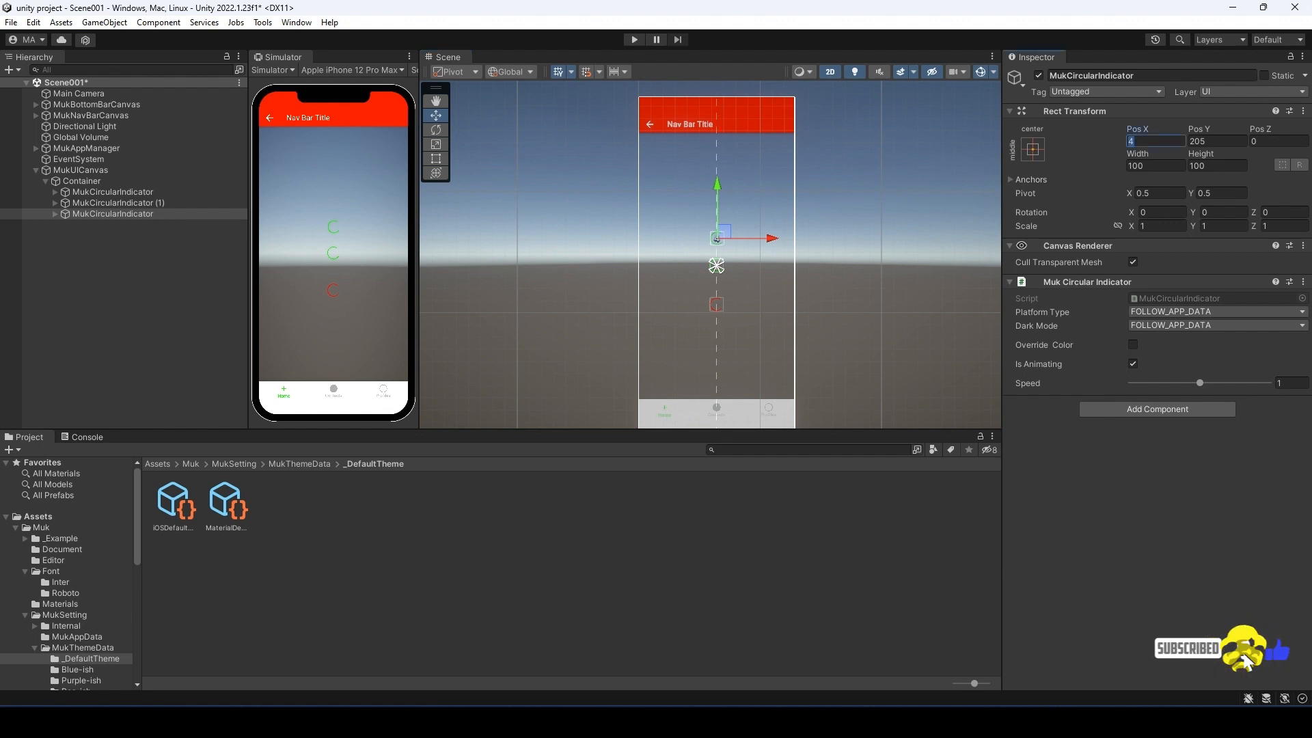